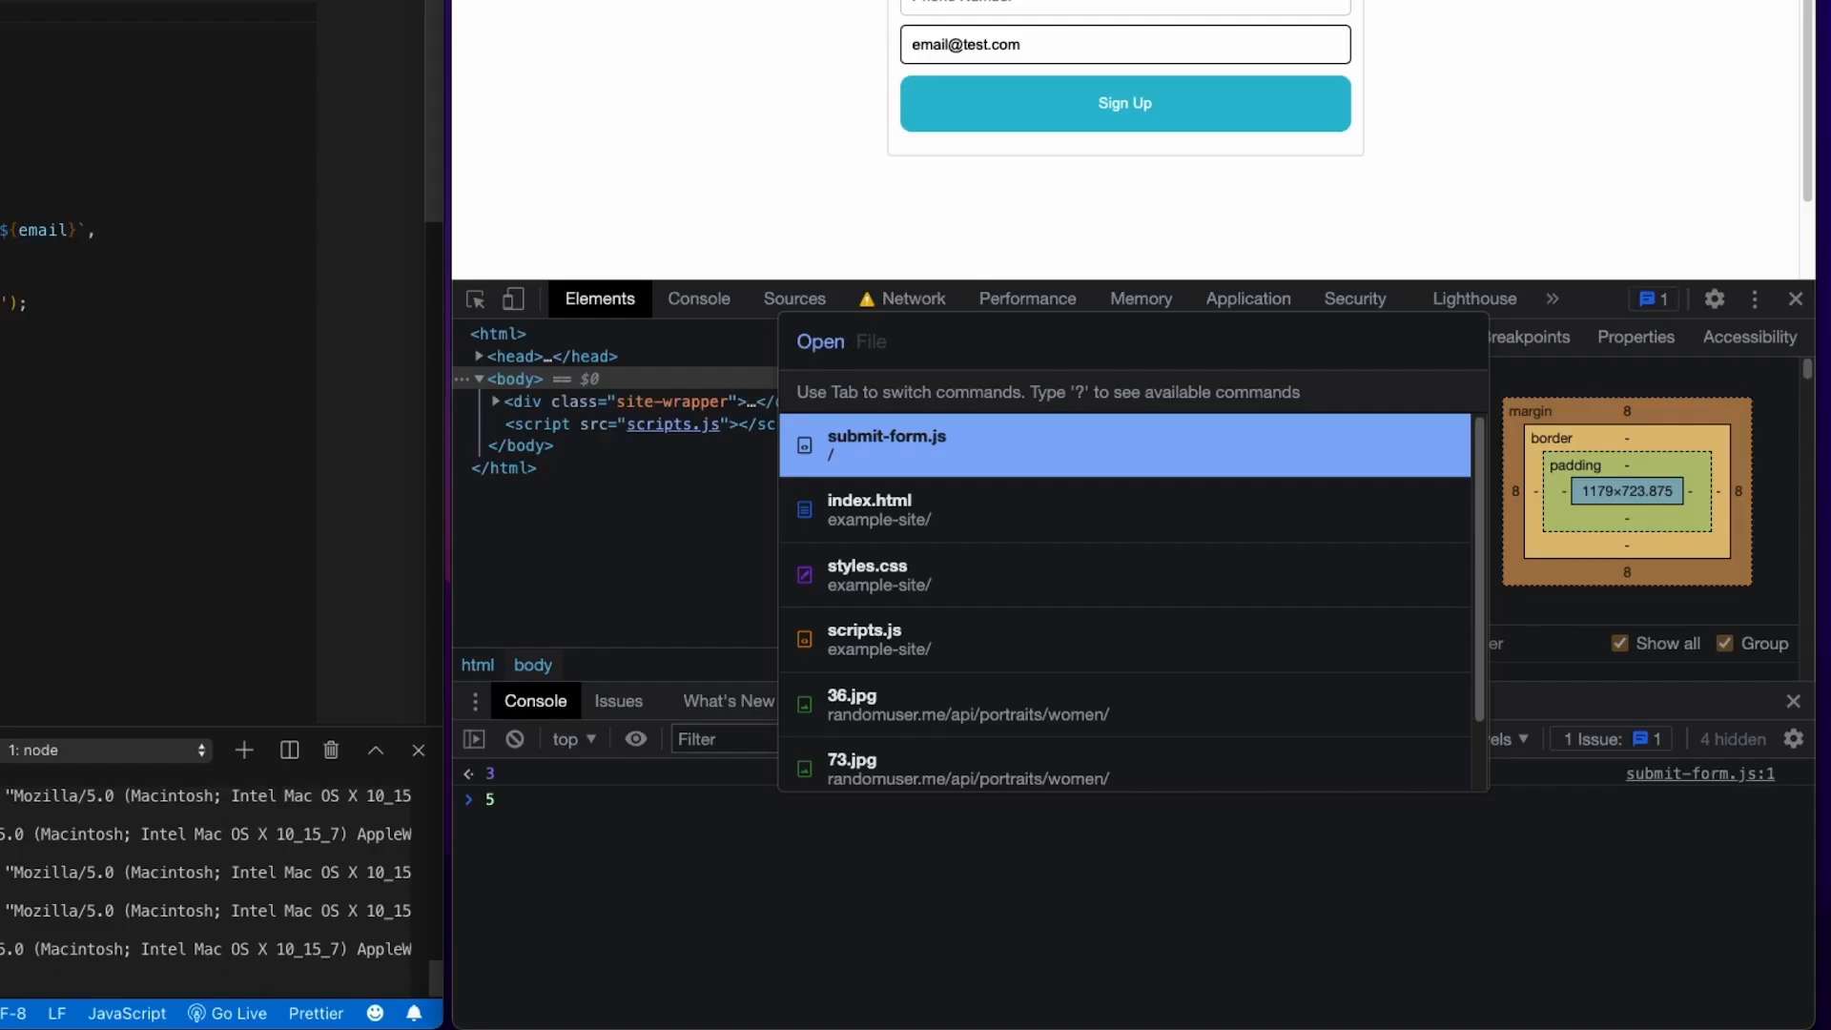
# - Dismiss the Open File list to reveal the Elements panel and Rendering drawer
pyautogui.write('?')
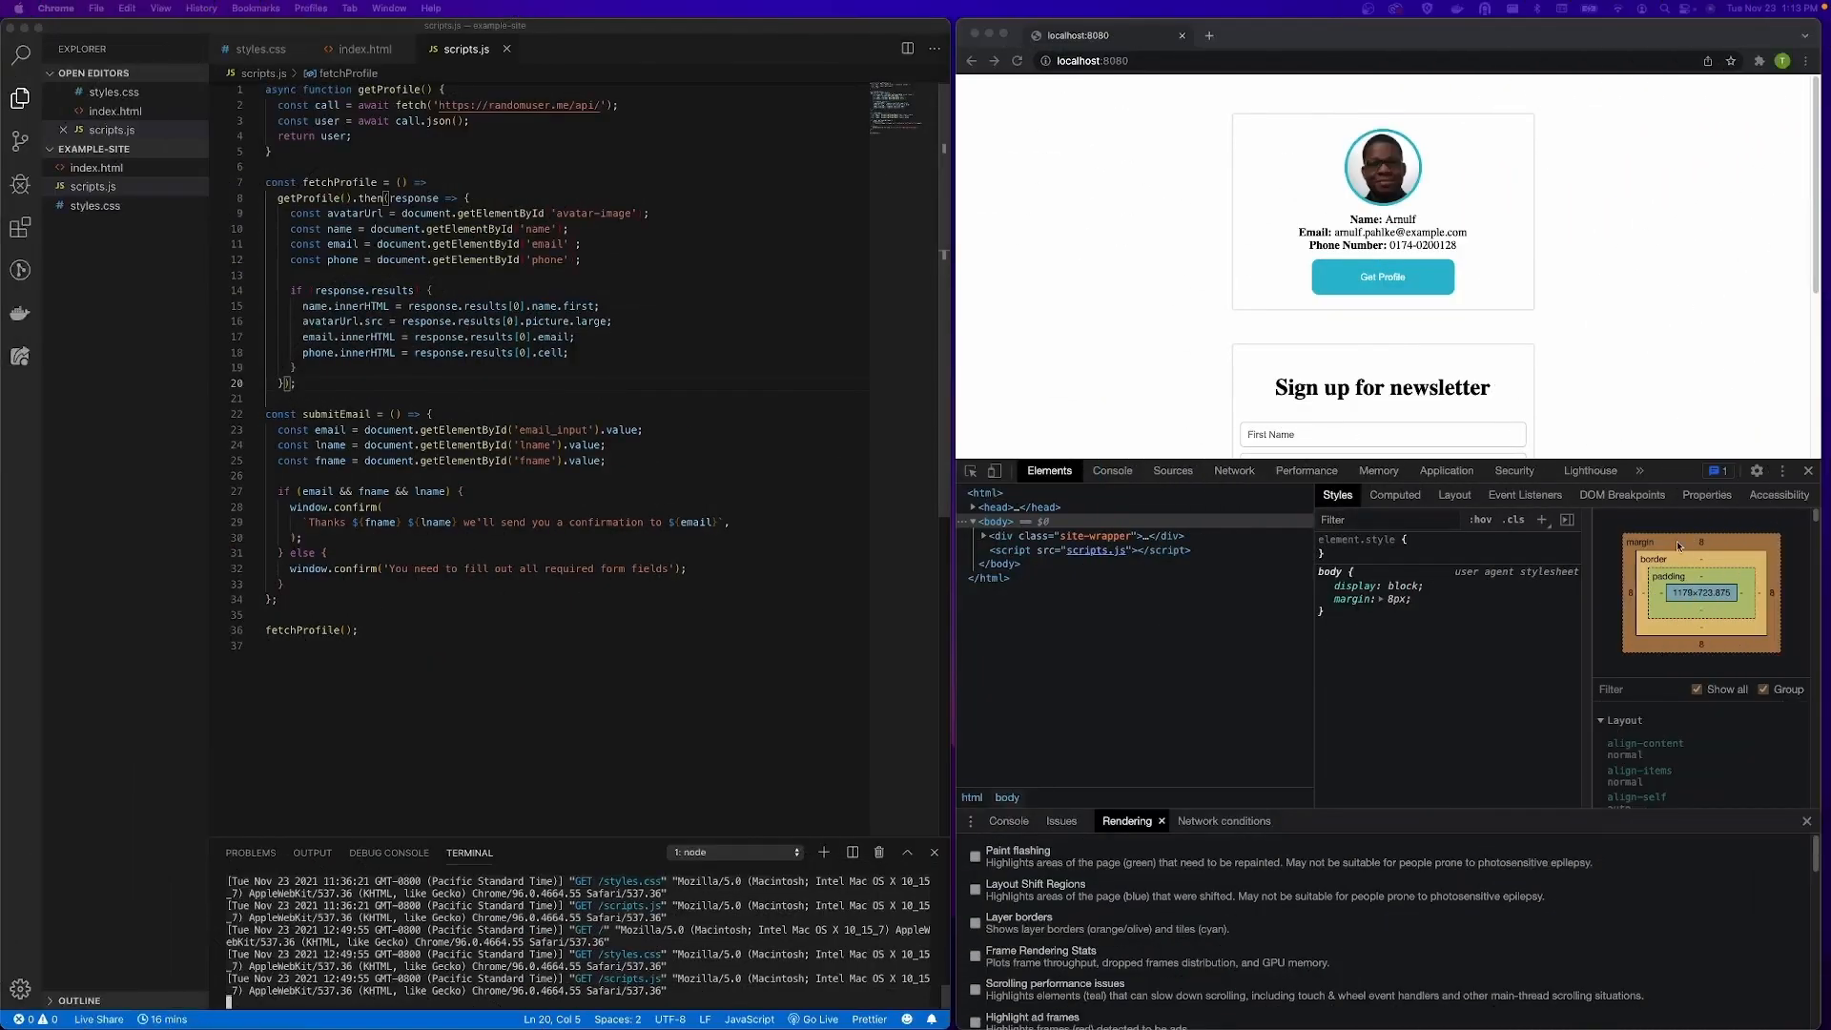
# - Bring up the DevTools Command Menu in Run mode listing Elements commands
pyautogui.press('cmd+s')
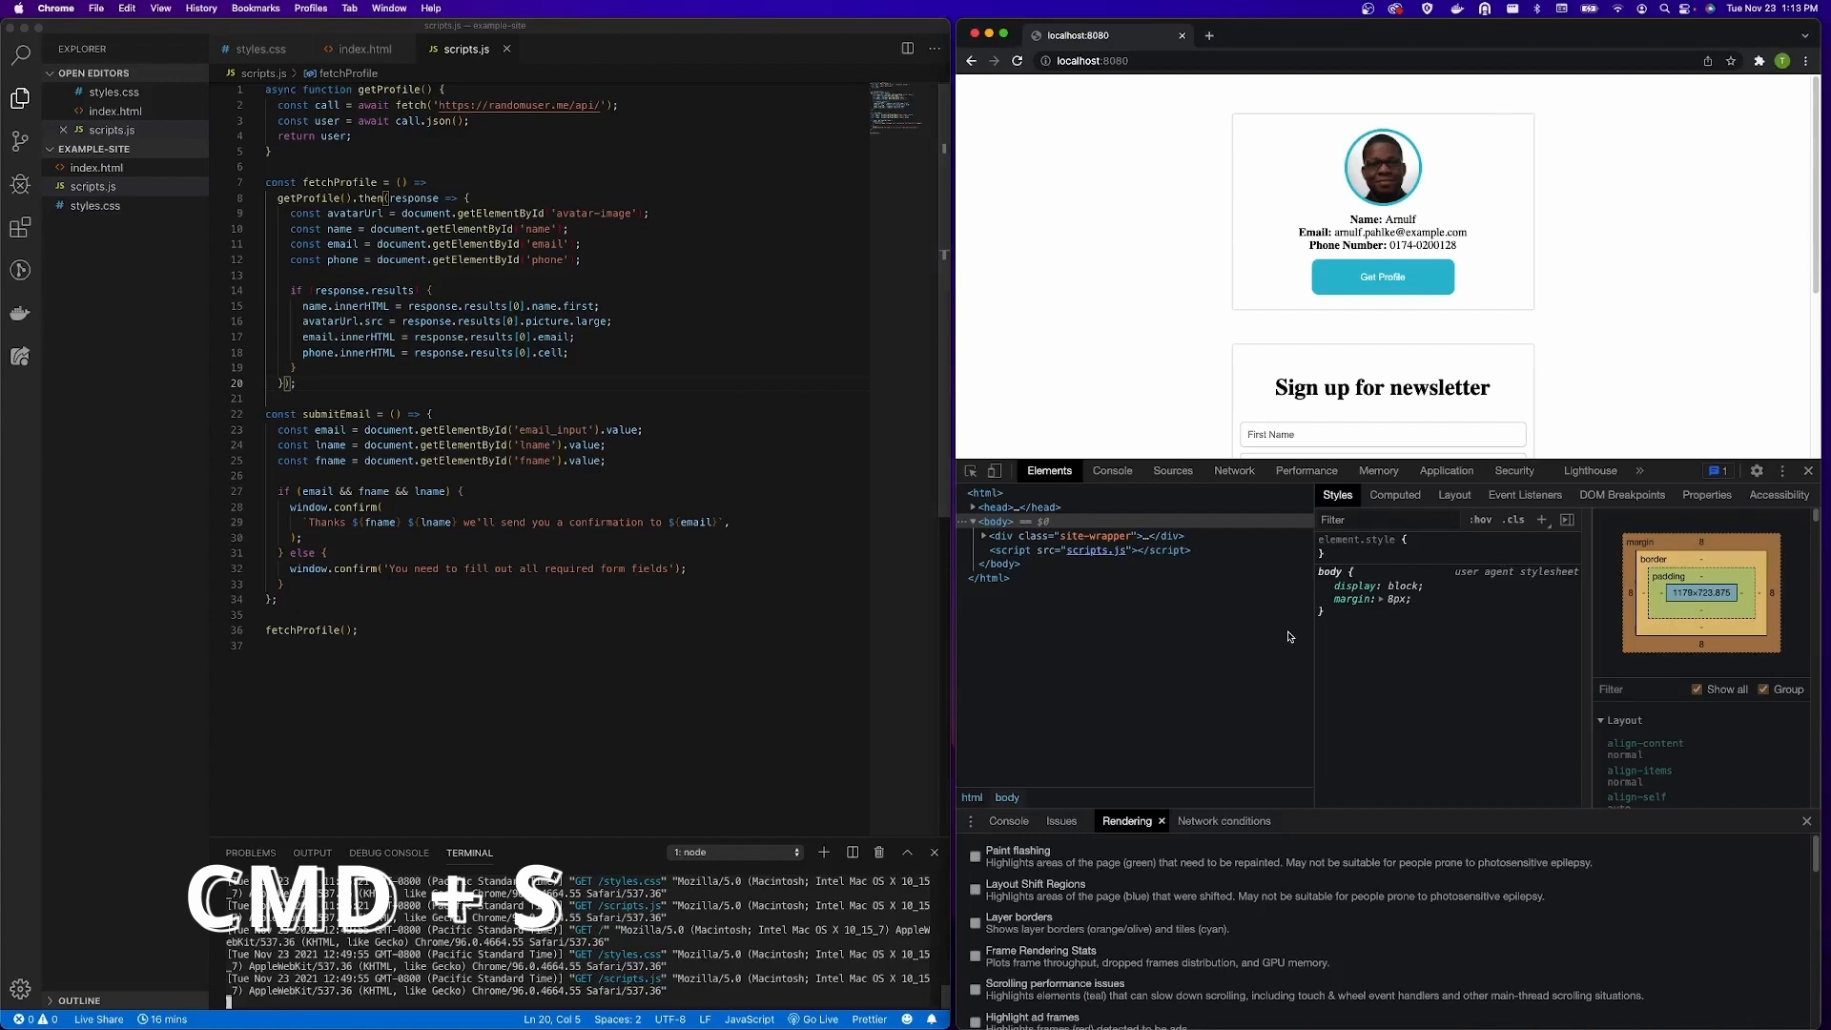
pyautogui.press('cmd+shift+p')
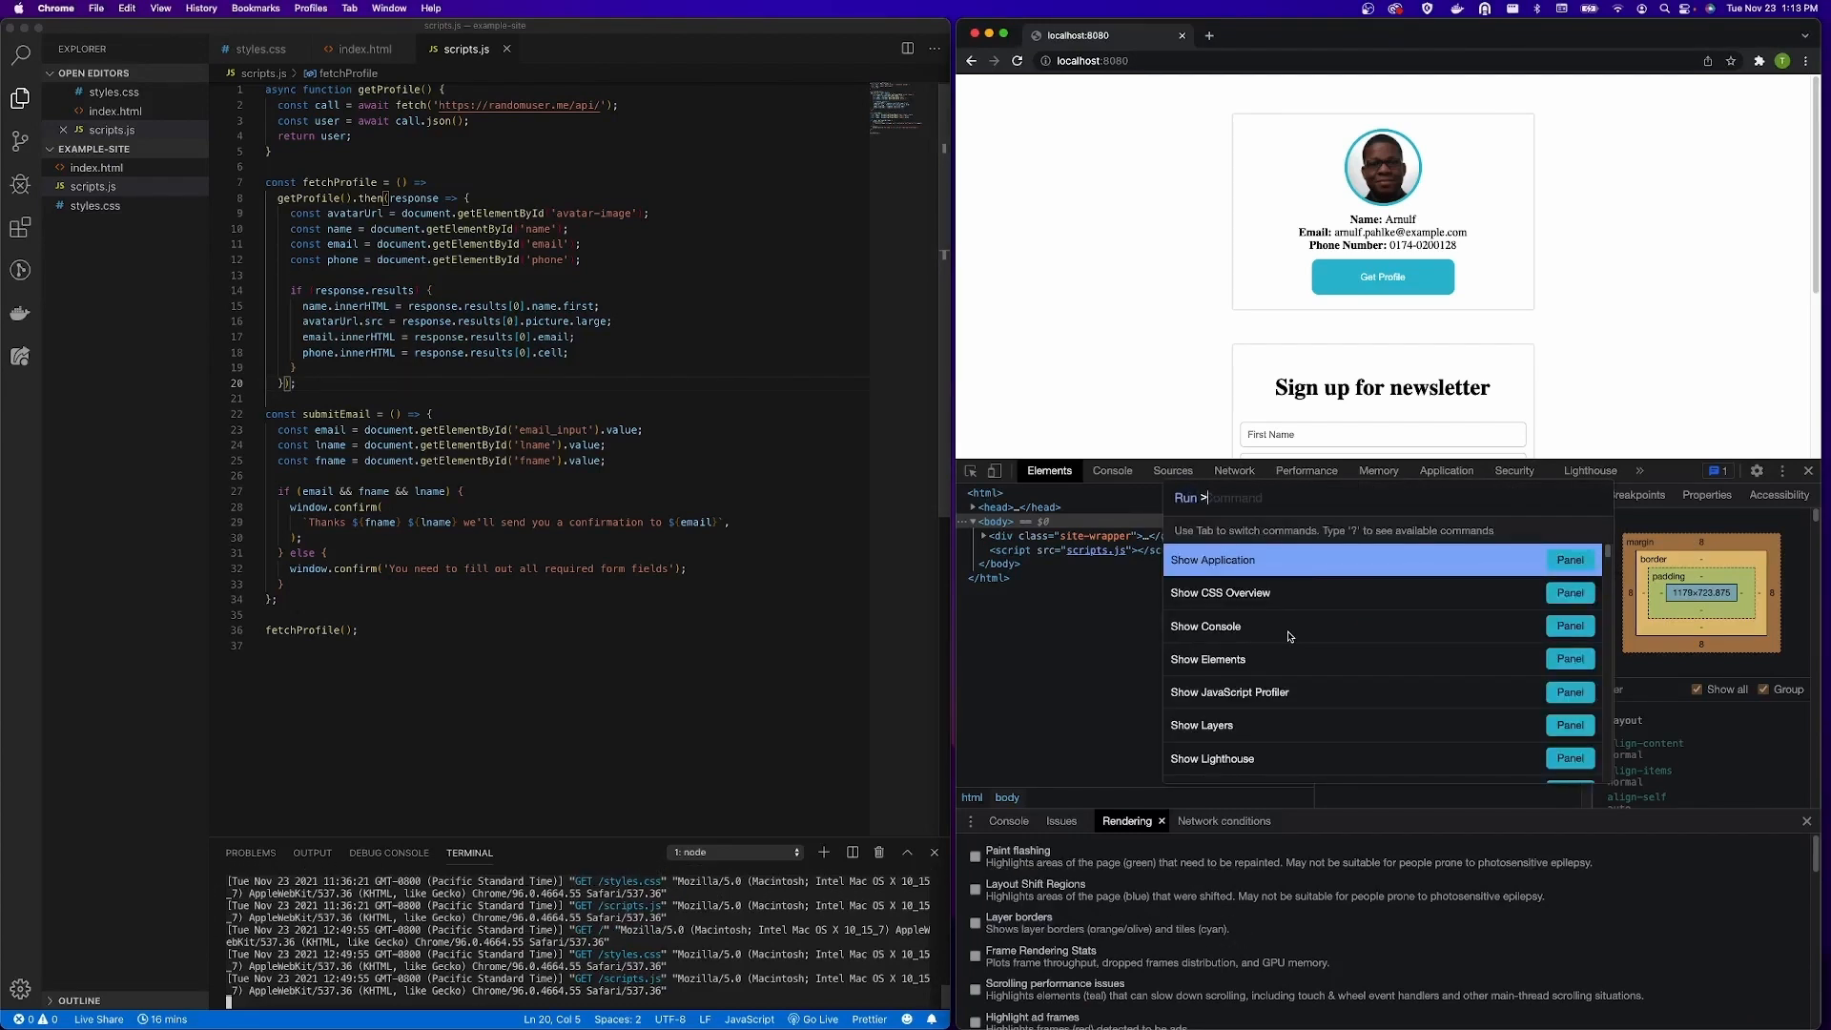
pyautogui.press('Ctrl+Shift+P')
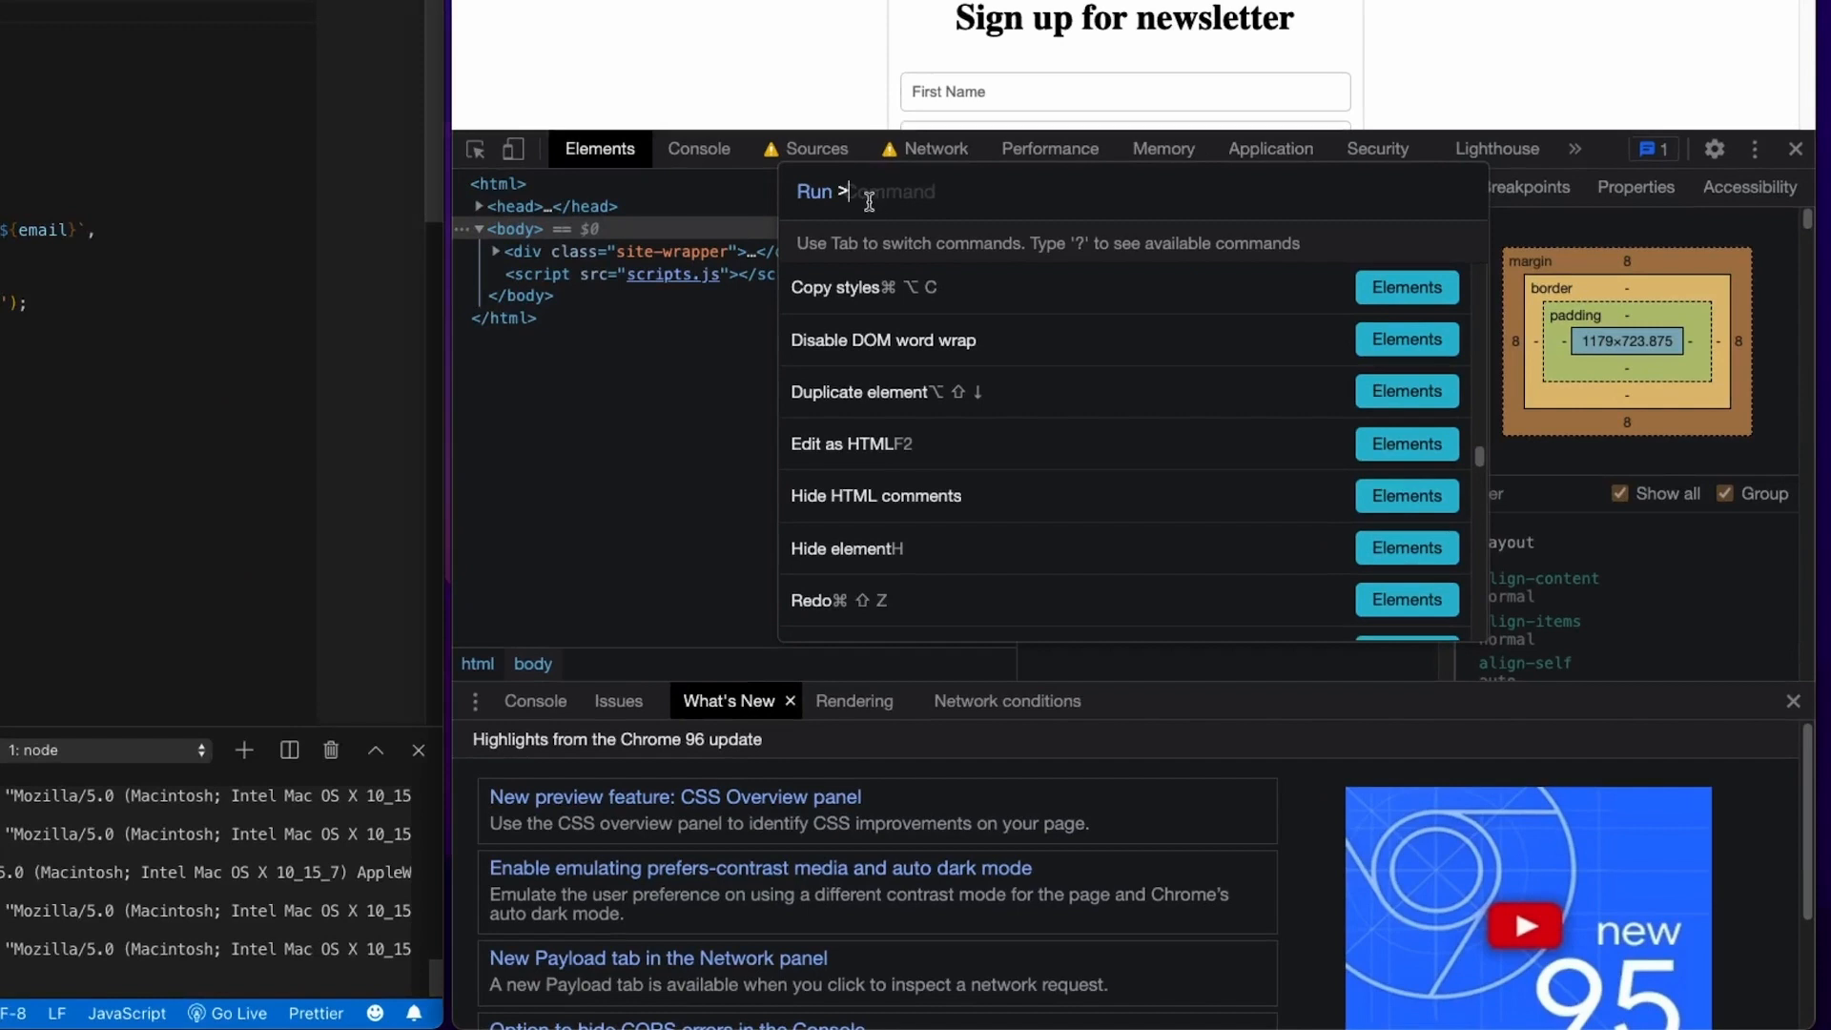
# - Run Show Performance via 'Per', then search 'conso' to reach the Console panel
pyautogui.write('Per')
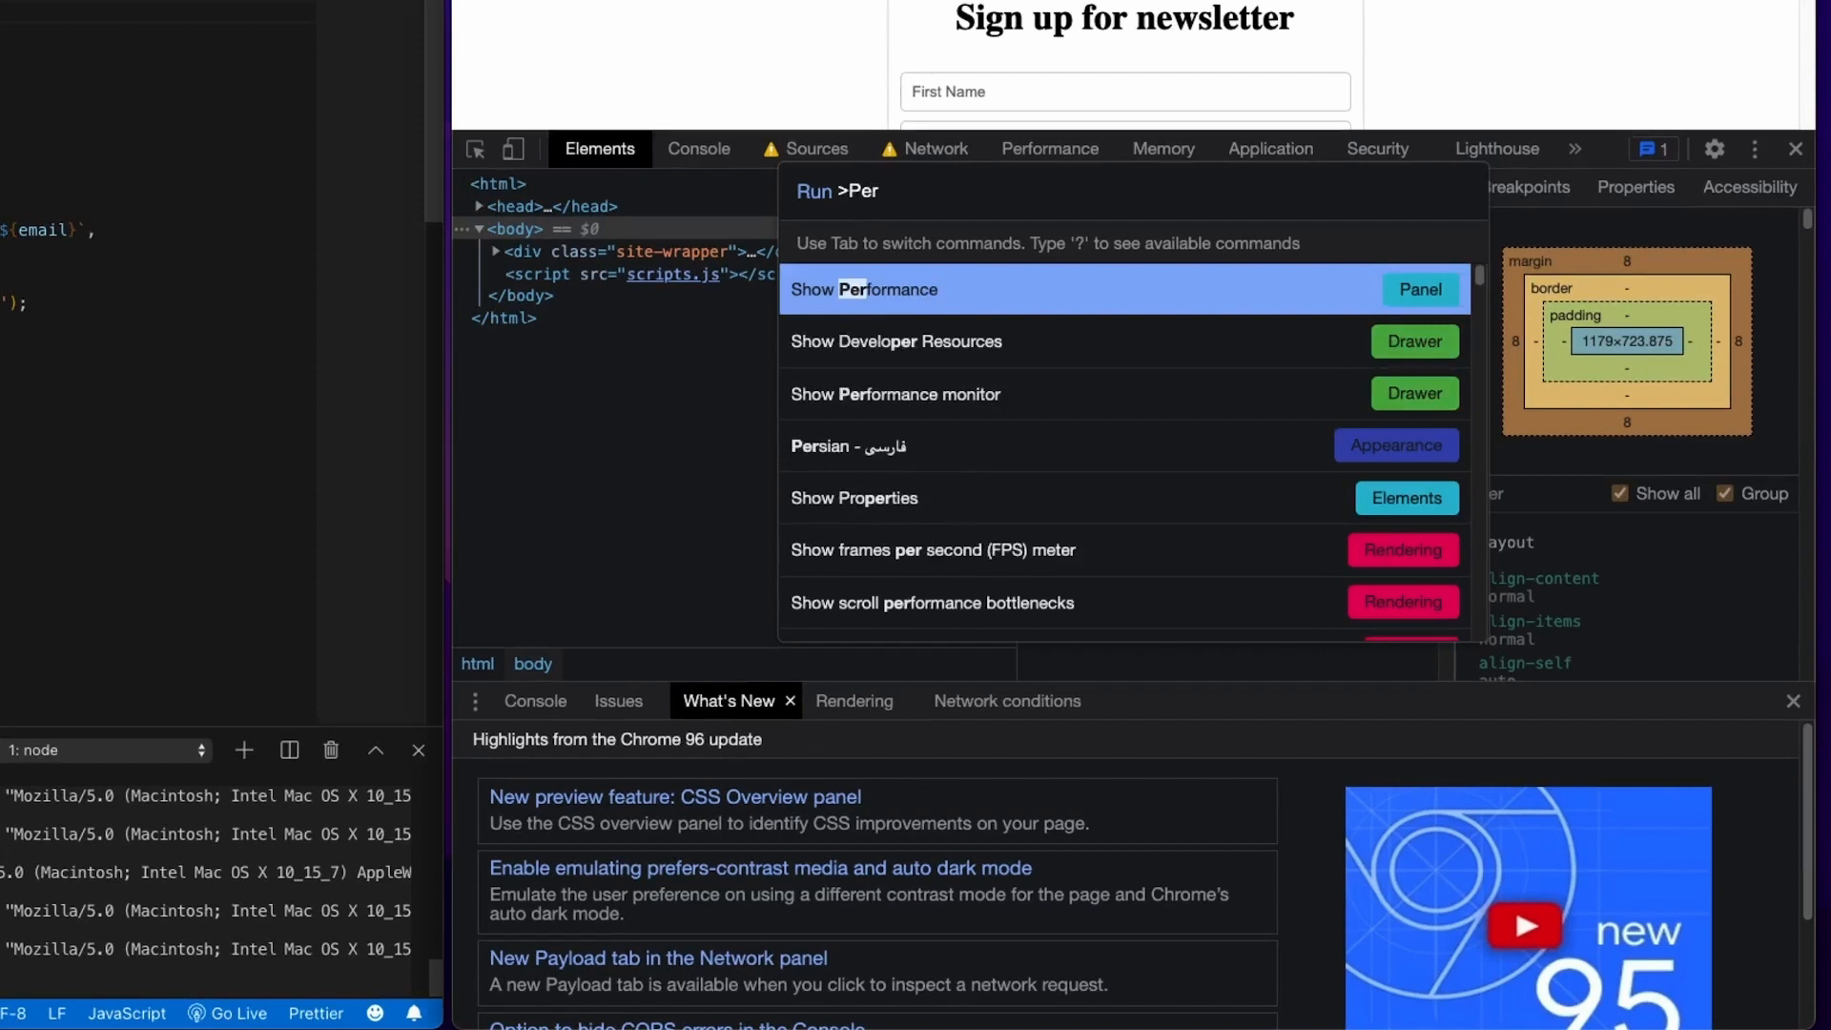
pyautogui.click(862, 288)
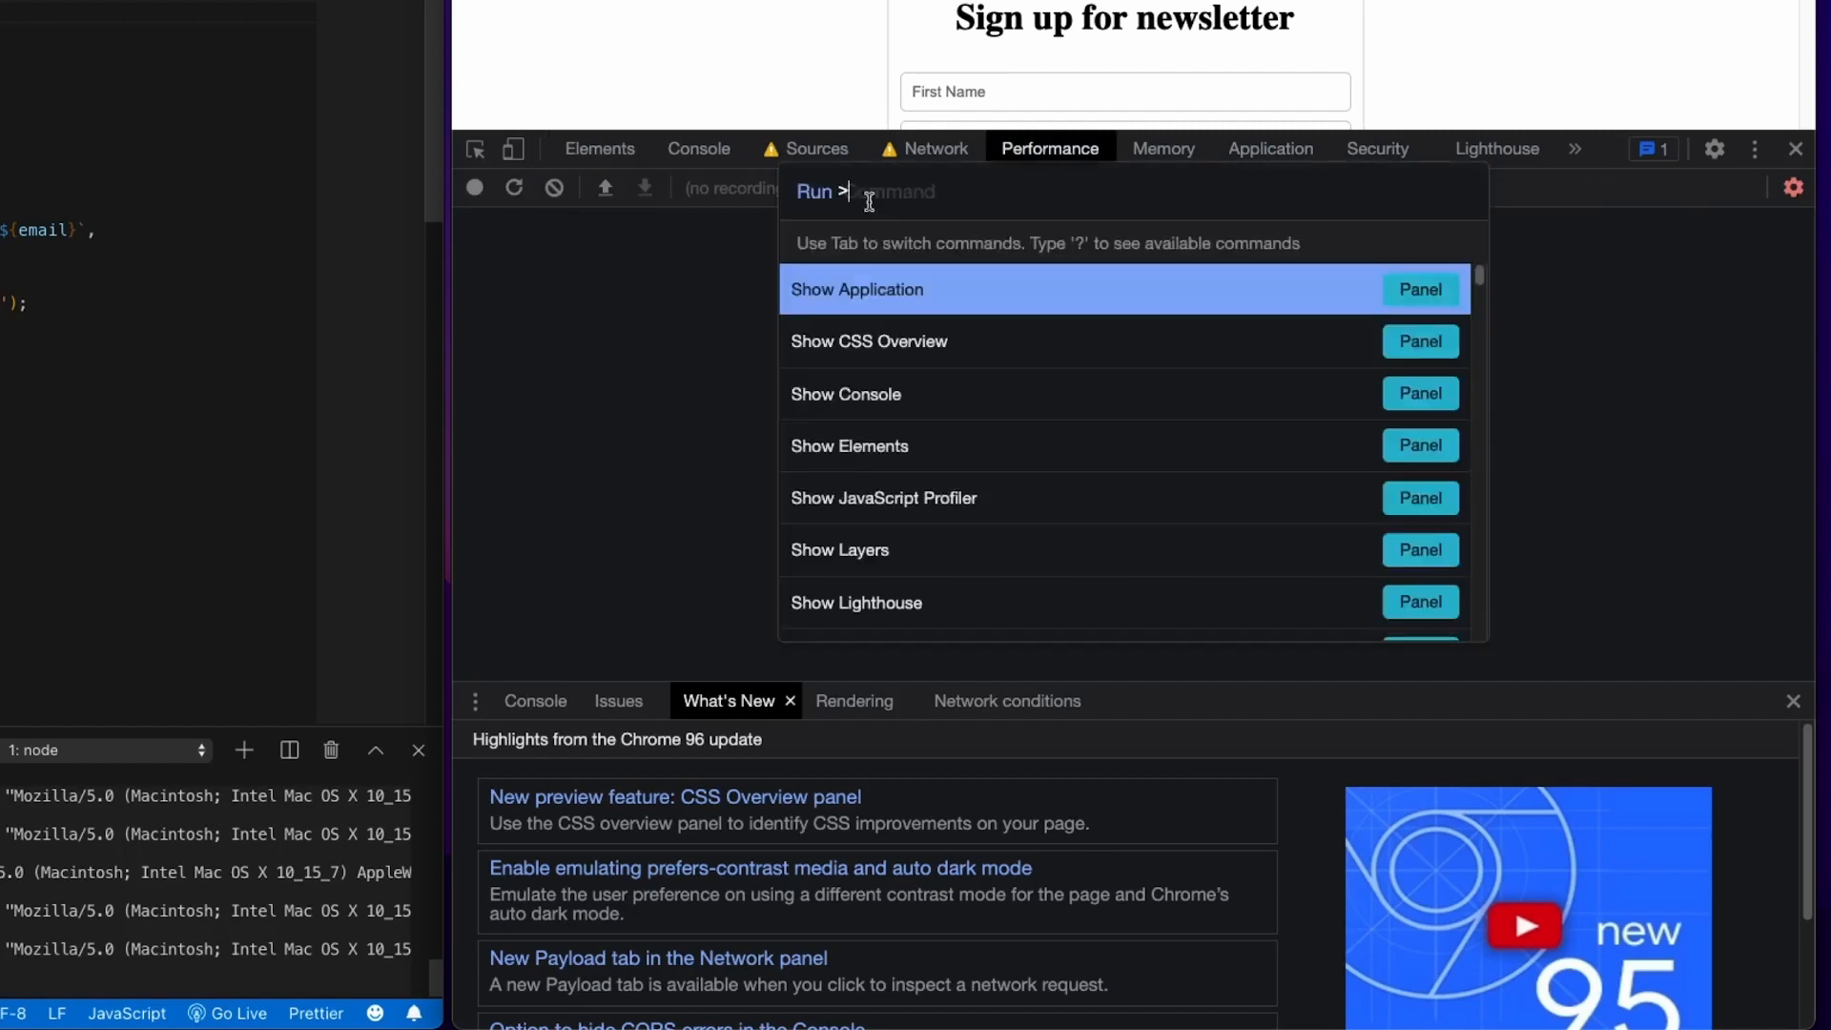
pyautogui.write('conso')
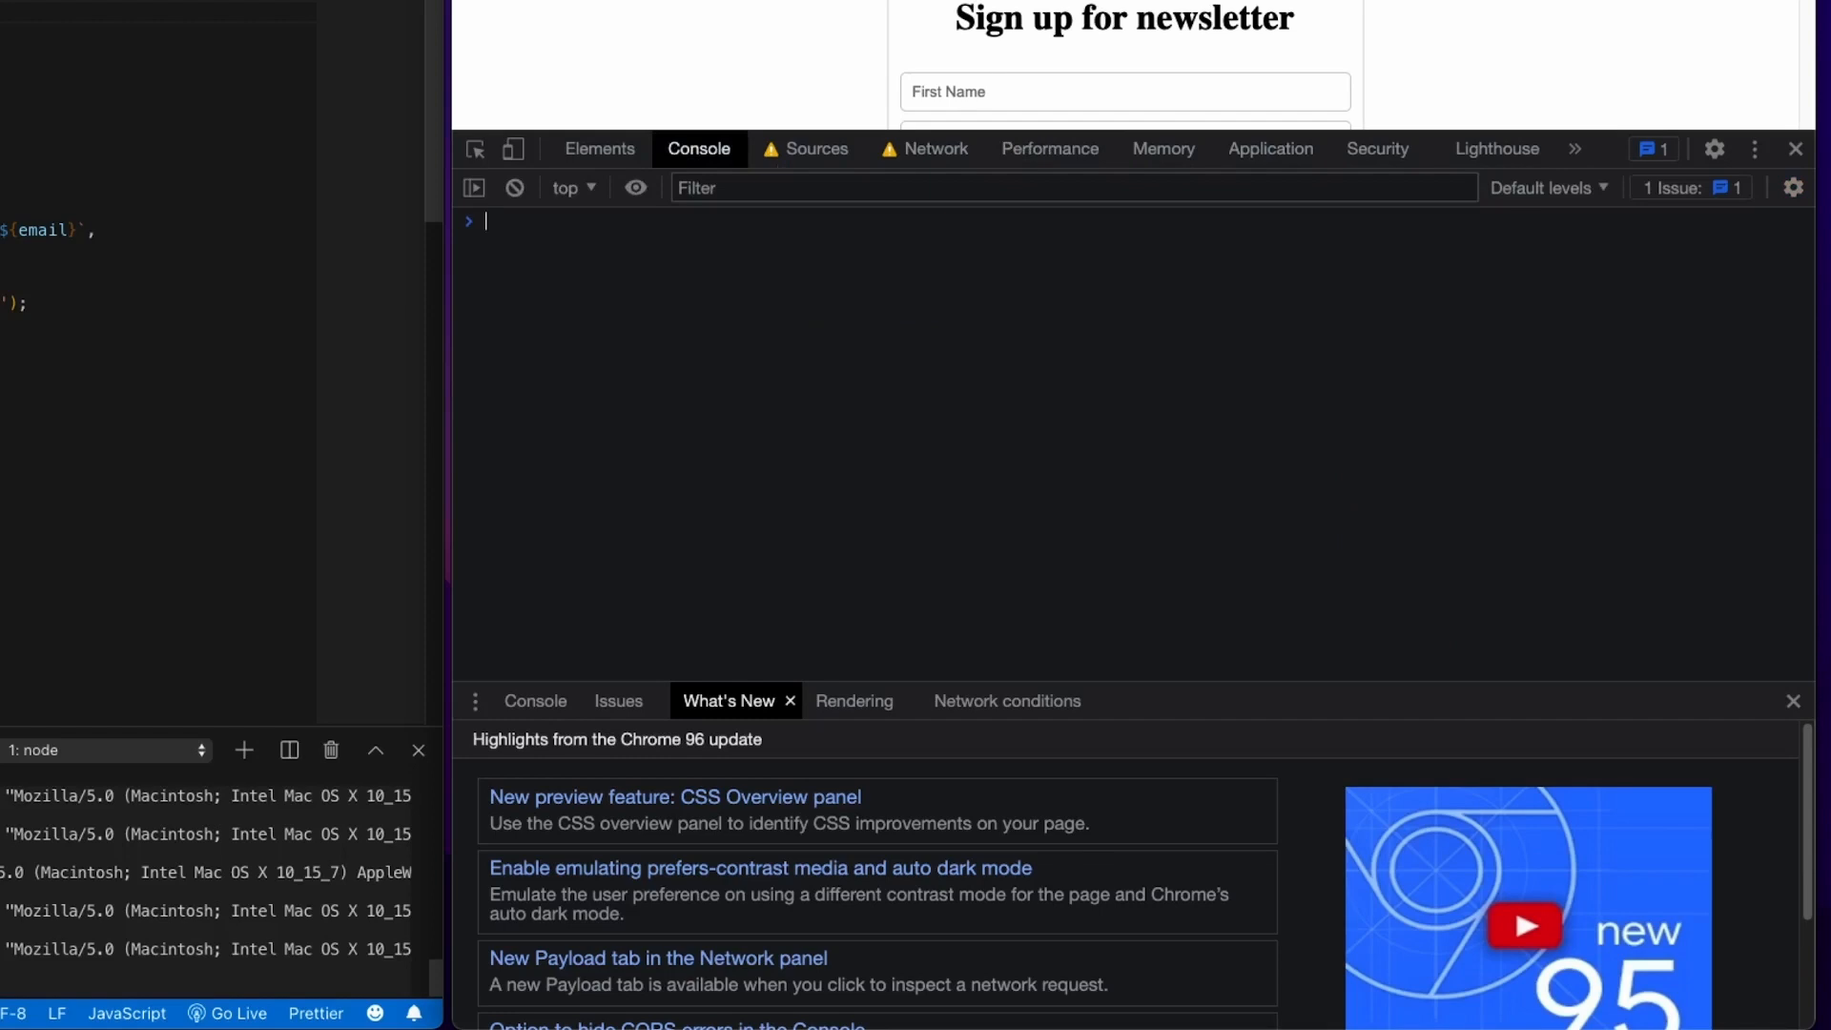
# - Search 'Disable', replace it with 'Enable' to run Enable JavaScript, then search 'Di cache'
pyautogui.write('>Disa')
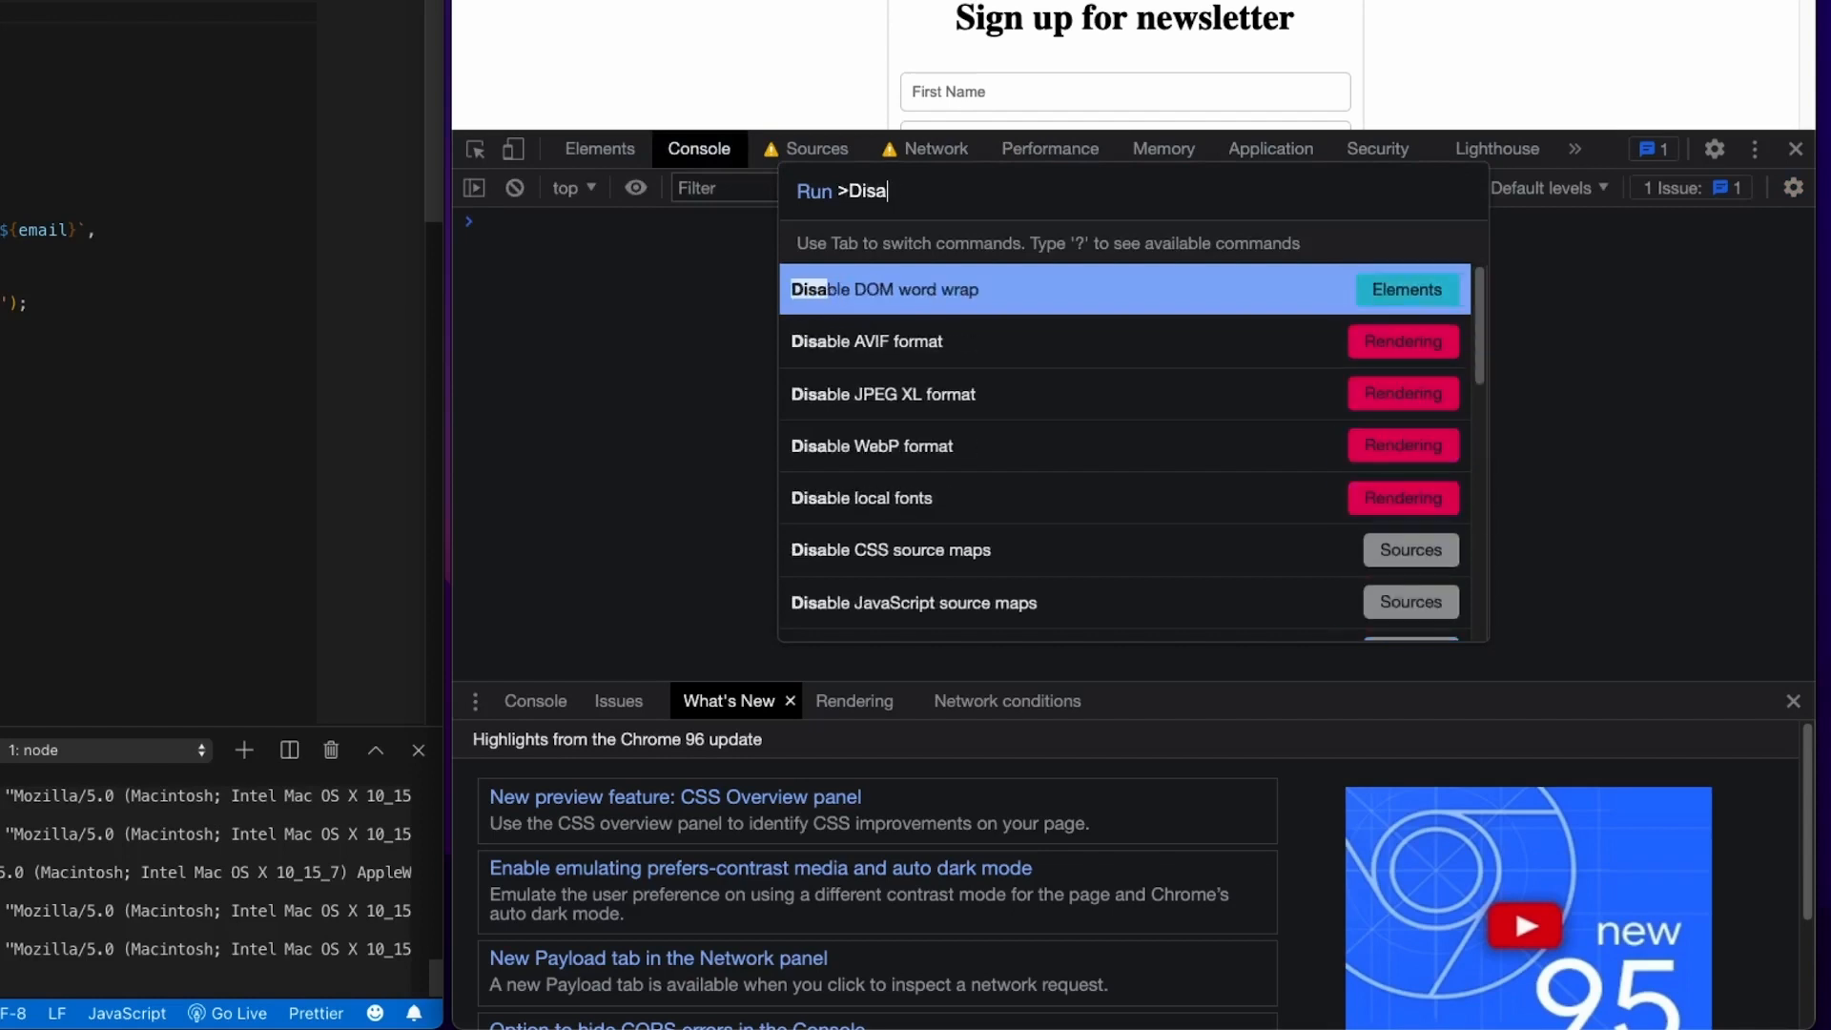
pyautogui.write('ble')
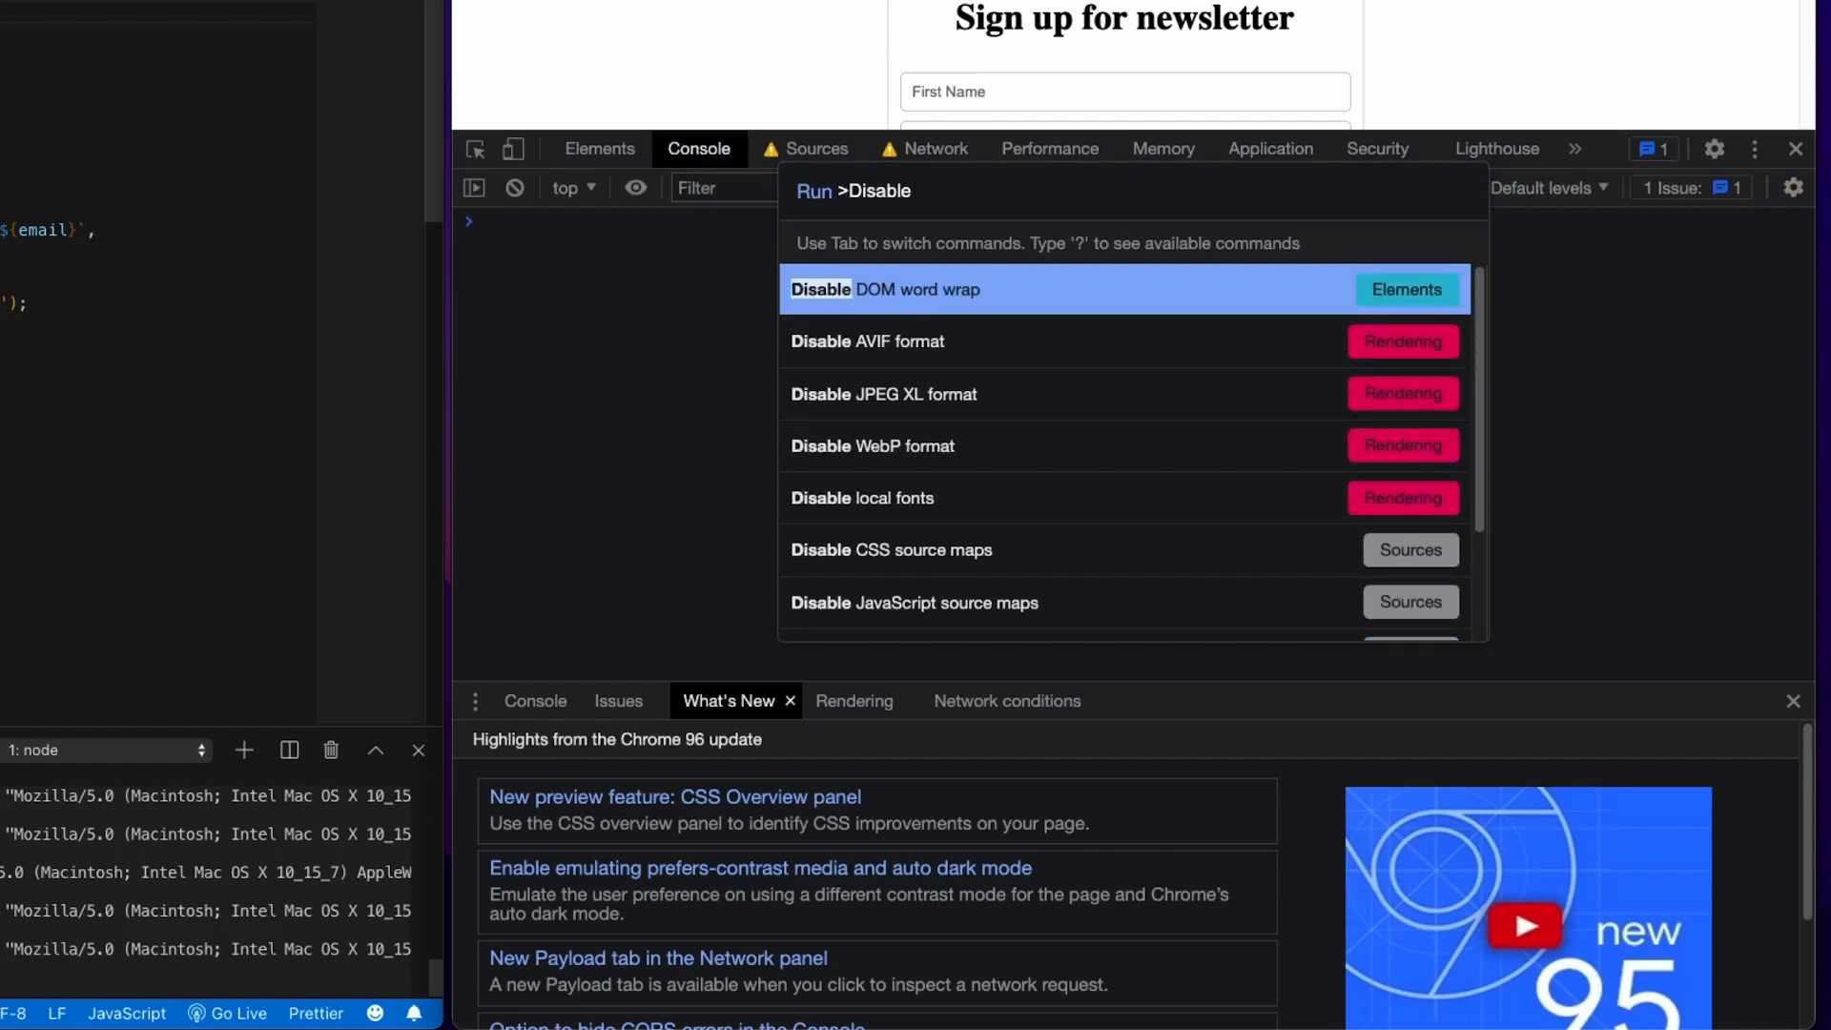
pyautogui.press('Backspace')
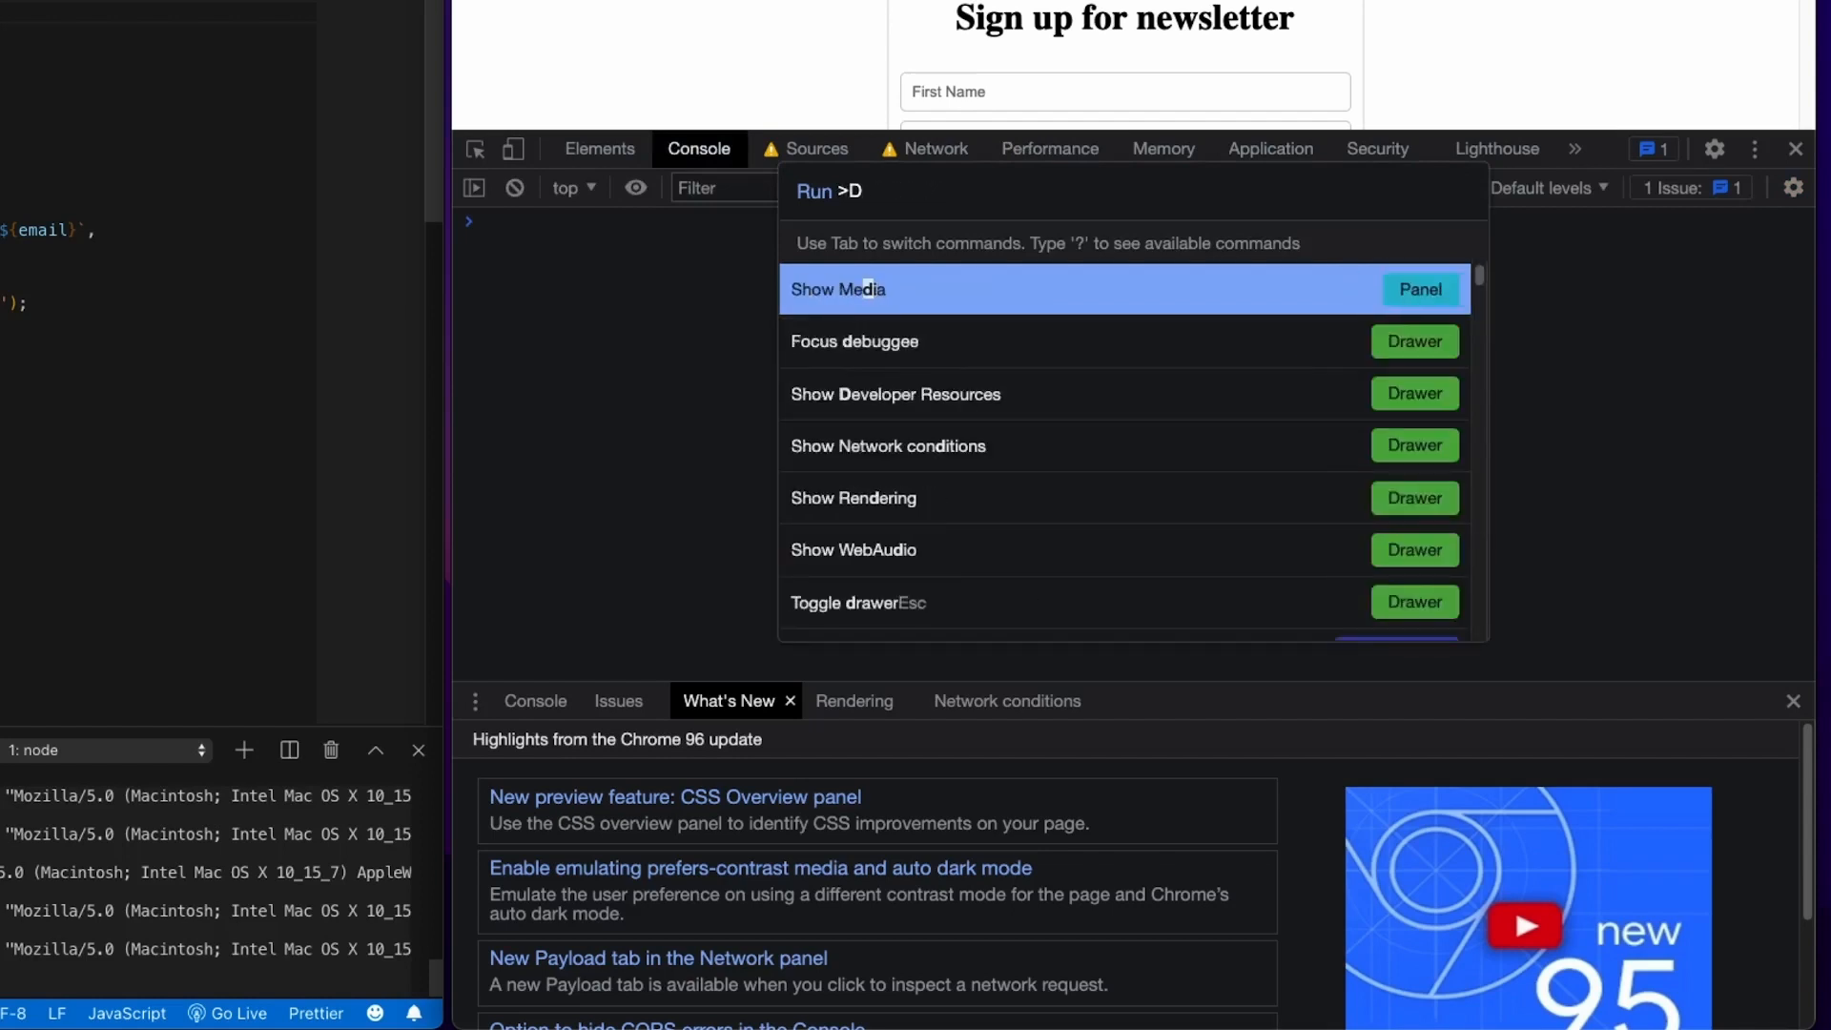
pyautogui.write('Enable')
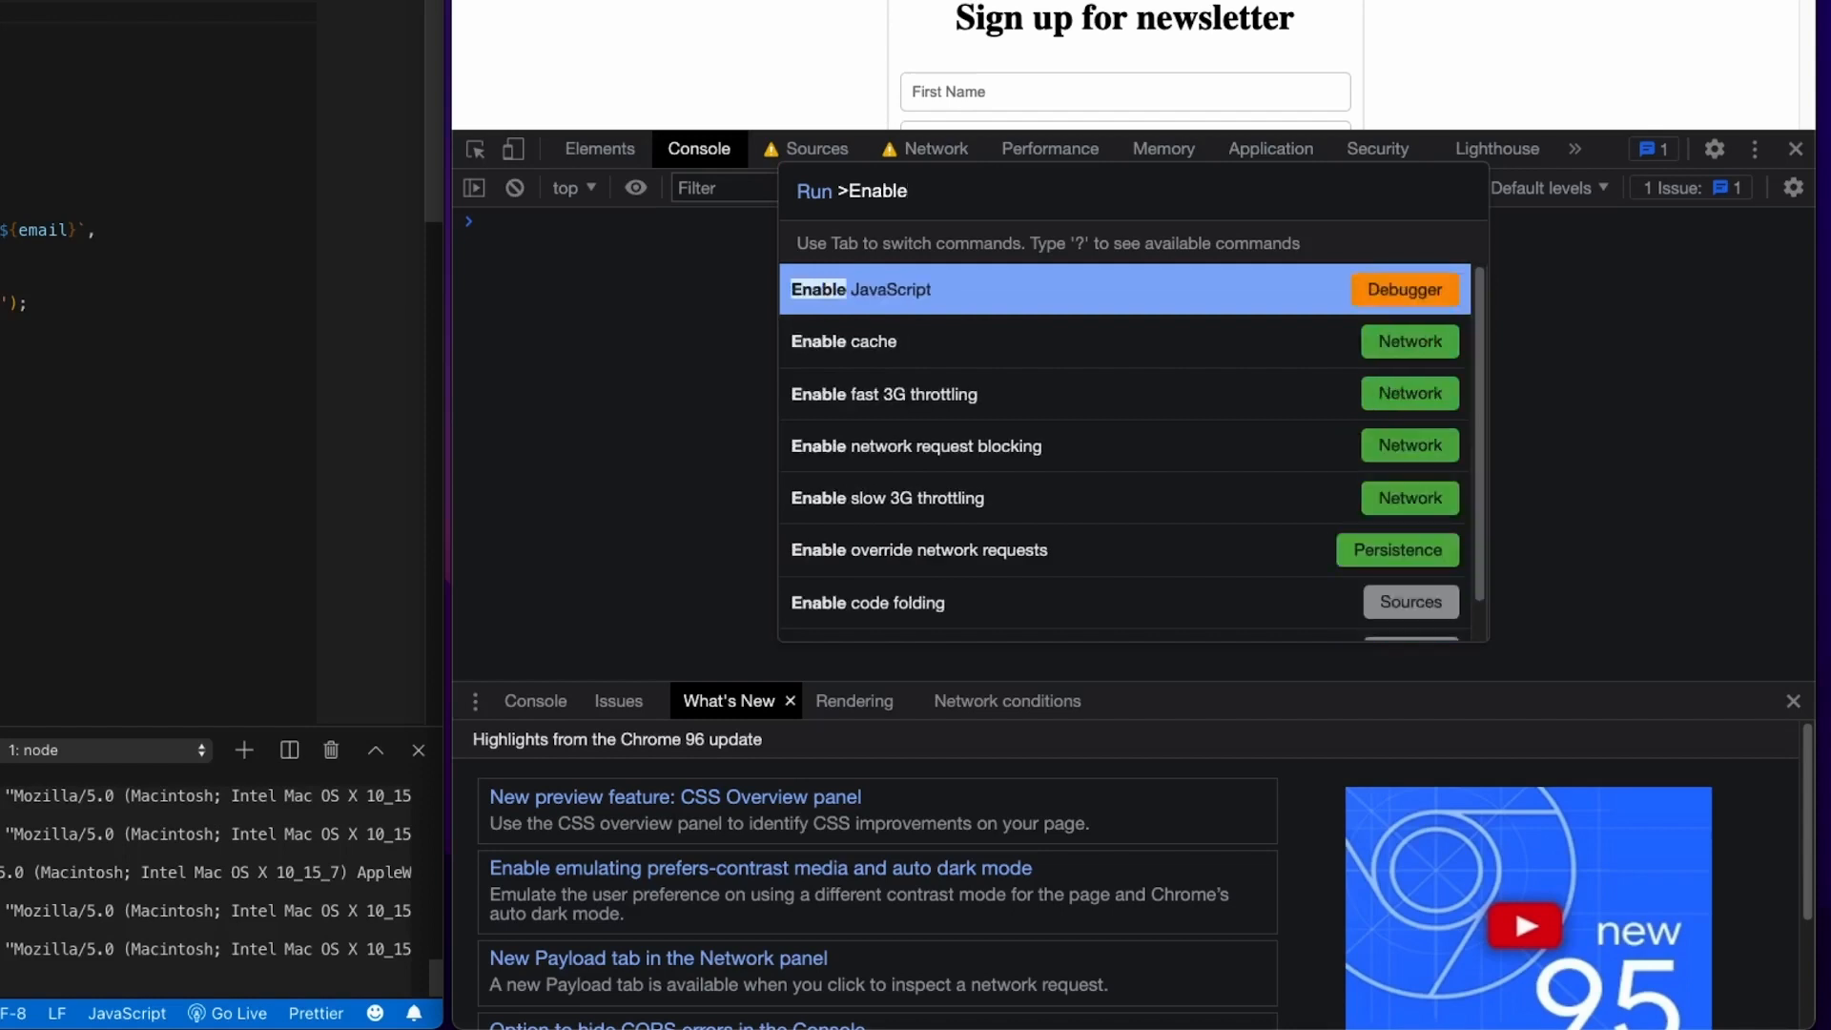
pyautogui.press('Escape')
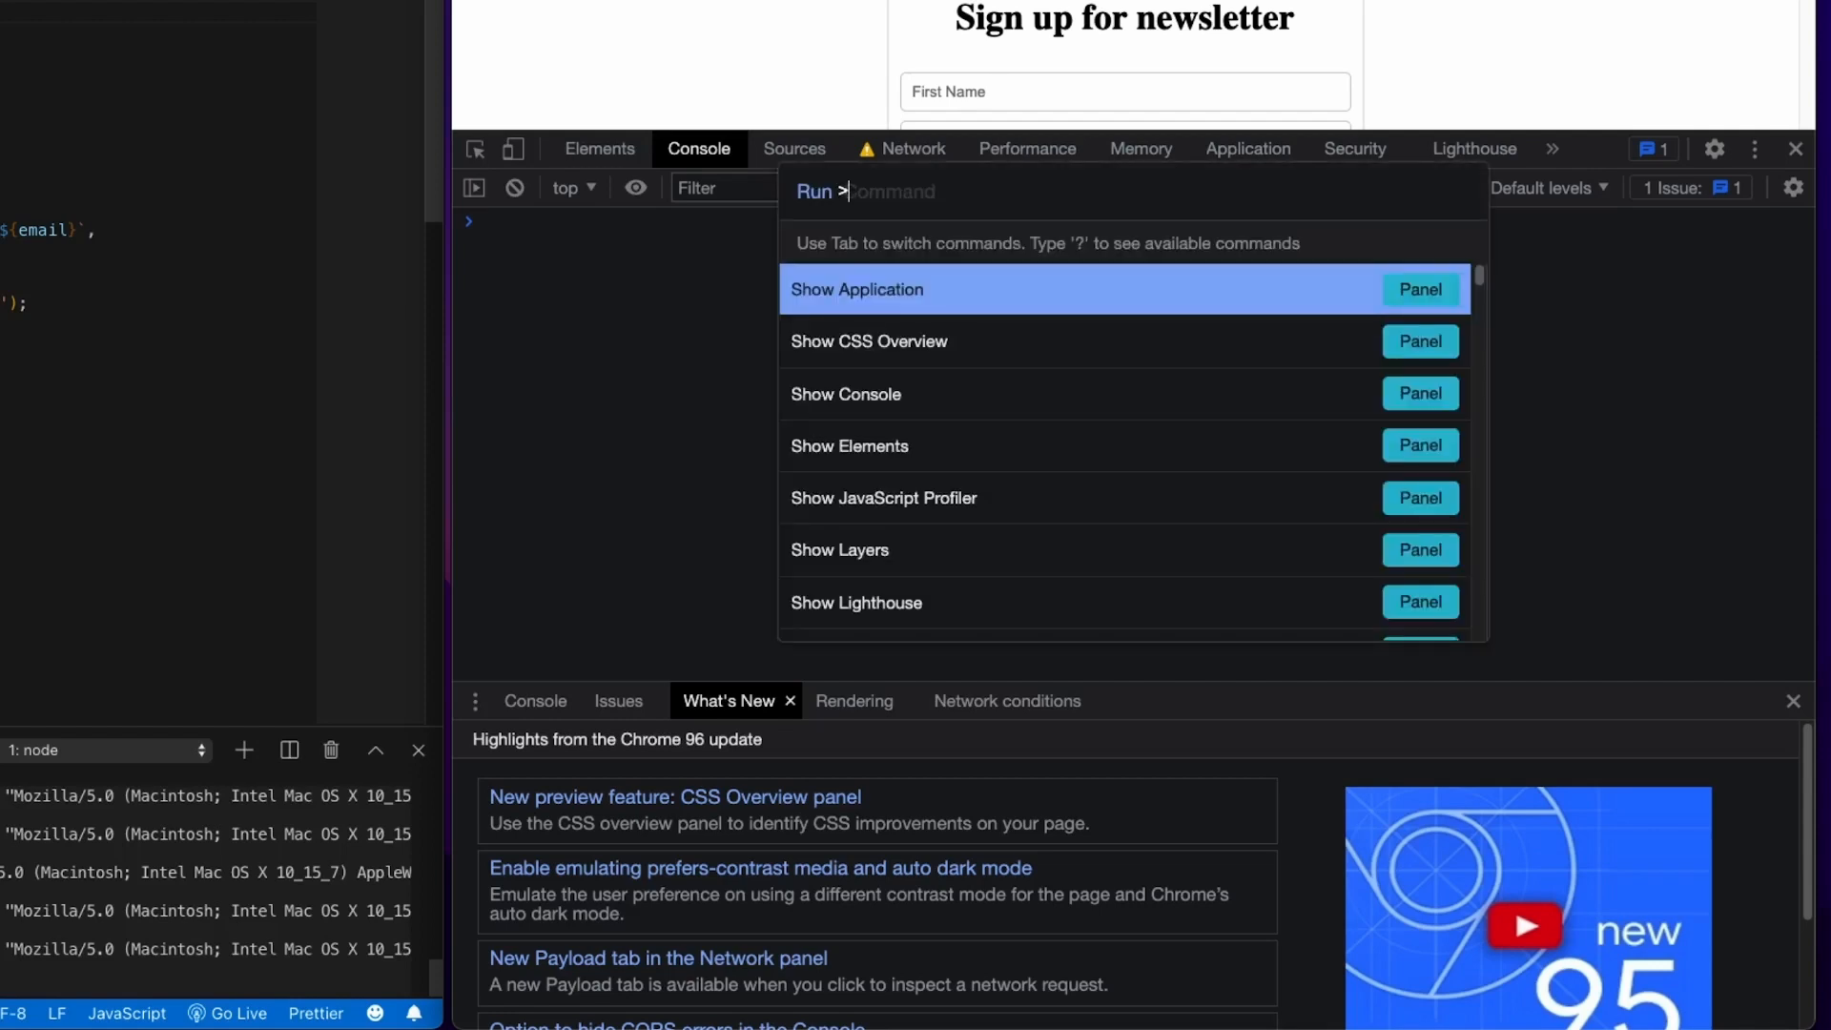
pyautogui.write('Di')
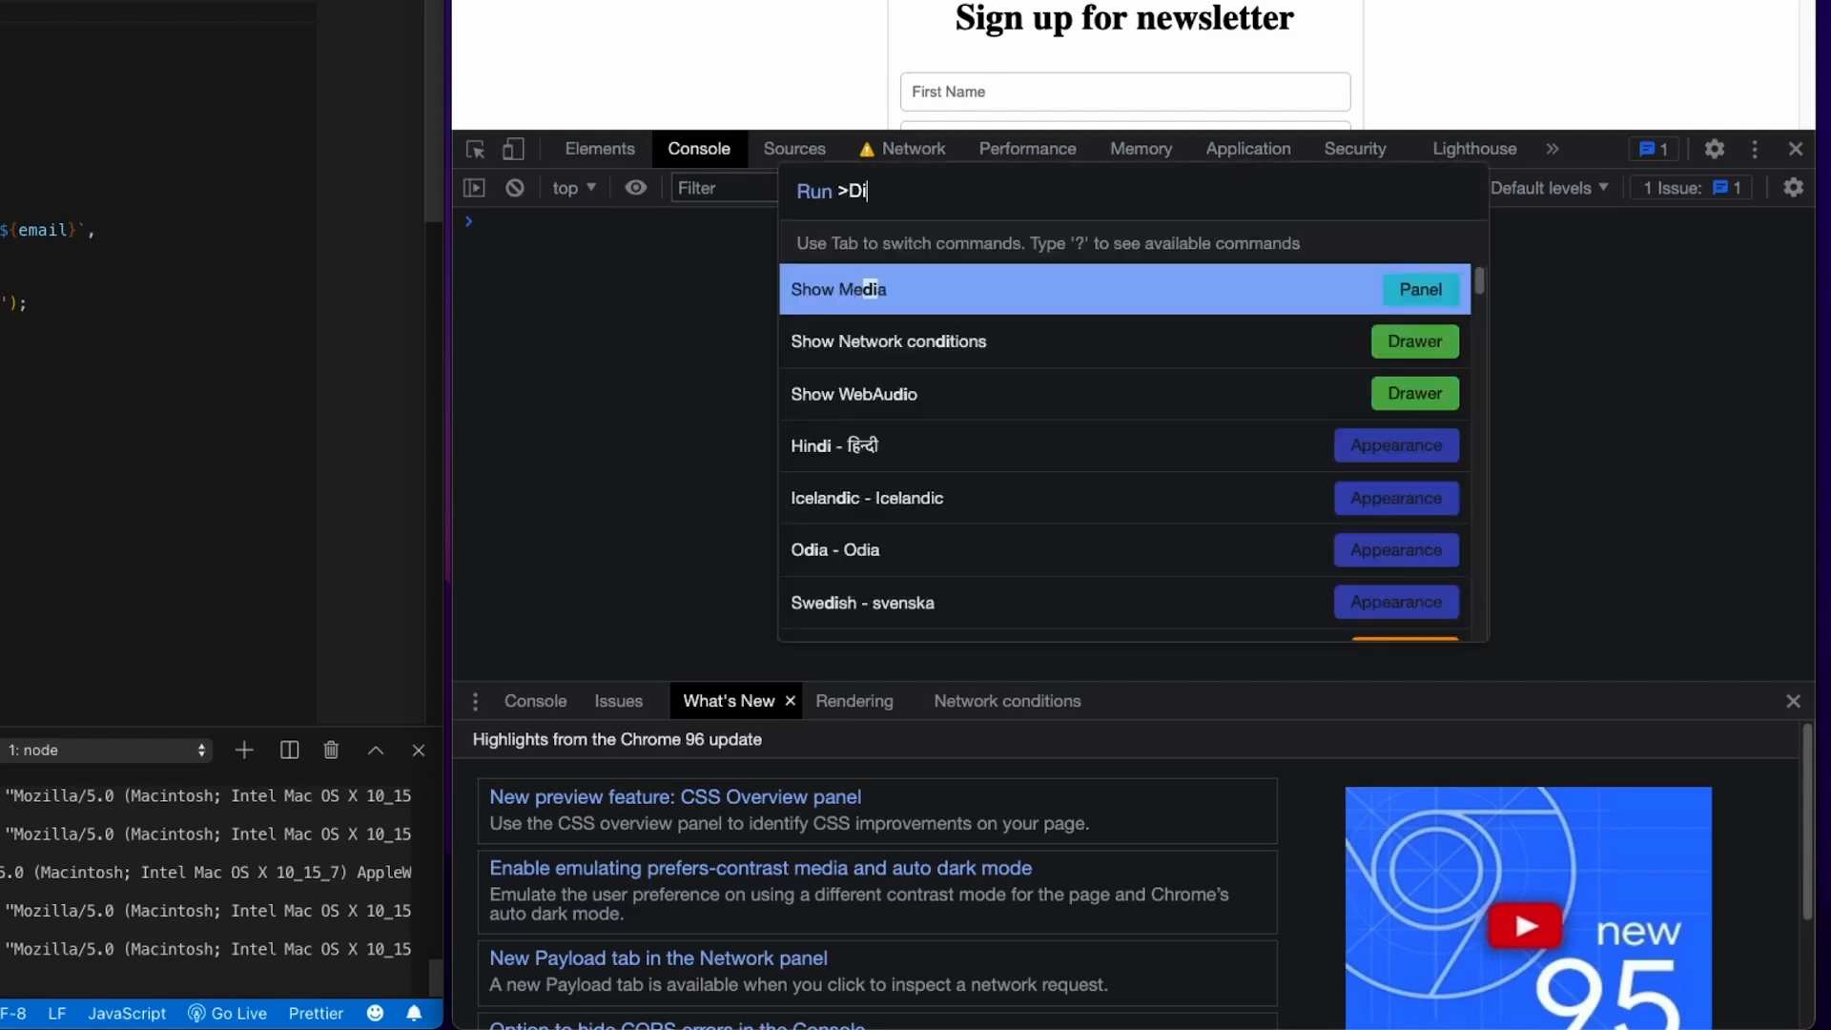
pyautogui.write('cache')
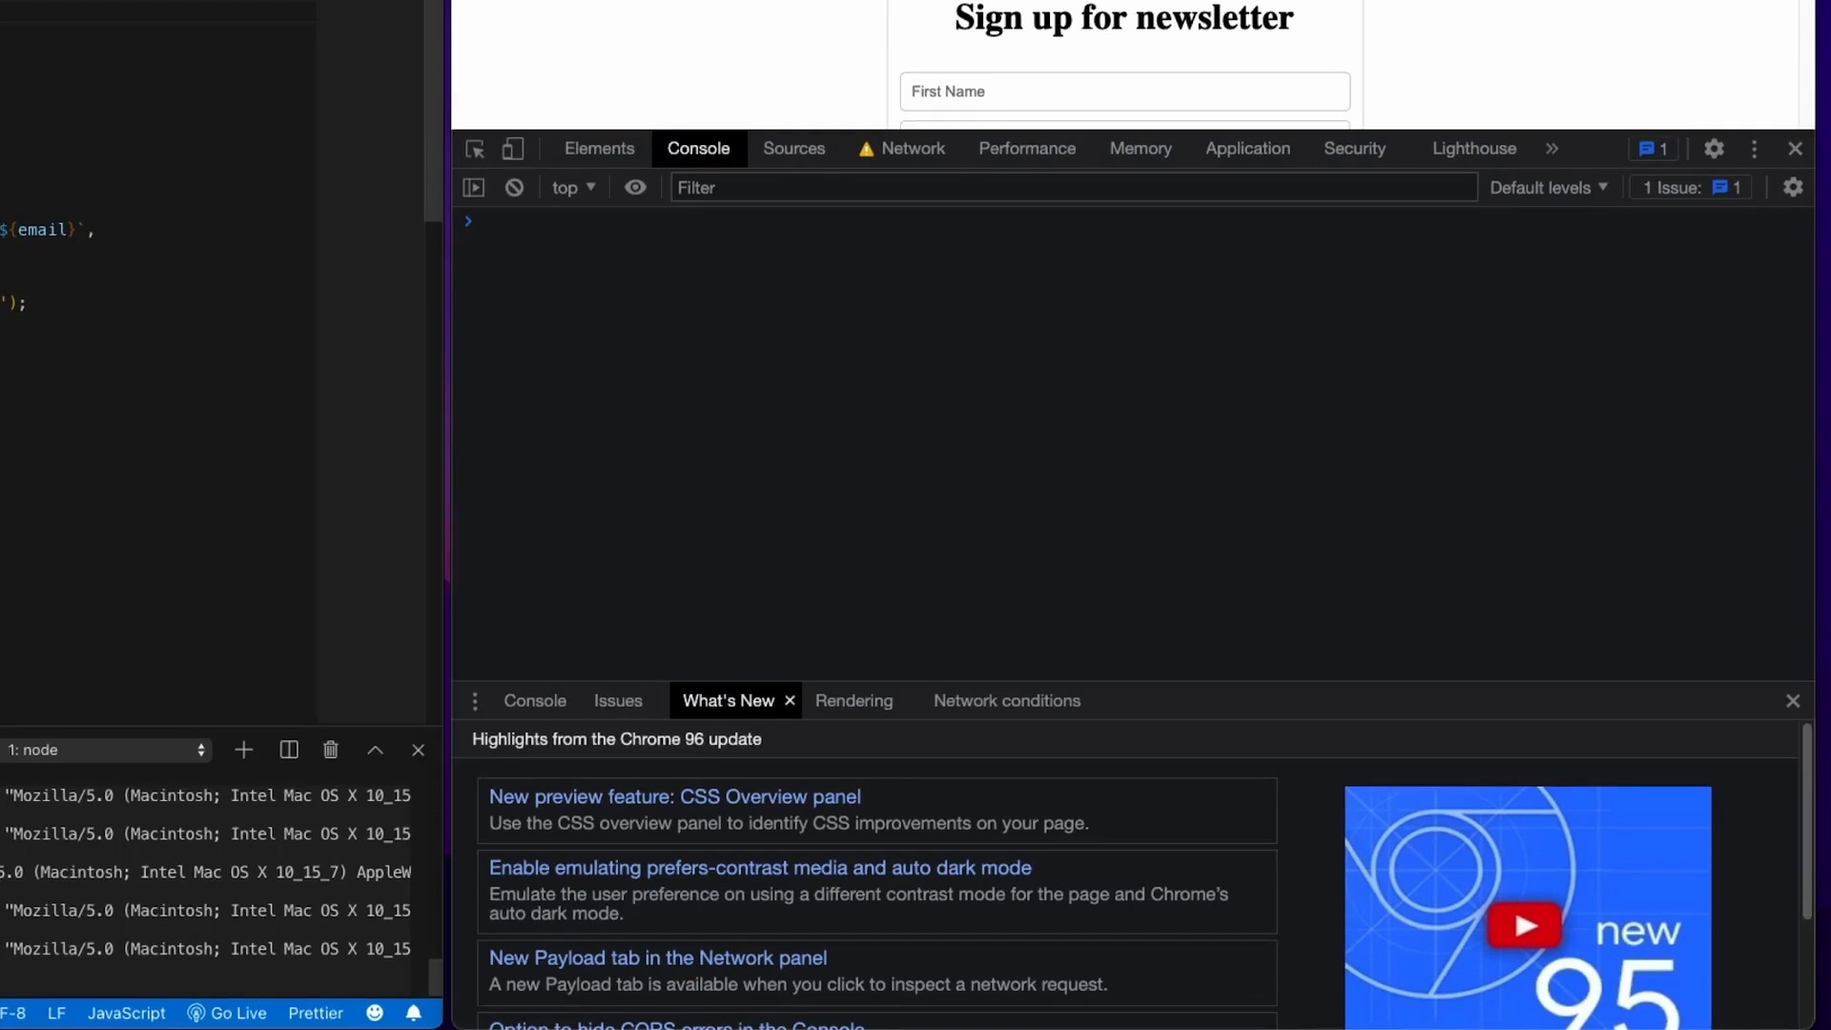
pyautogui.moveTo(1133, 443)
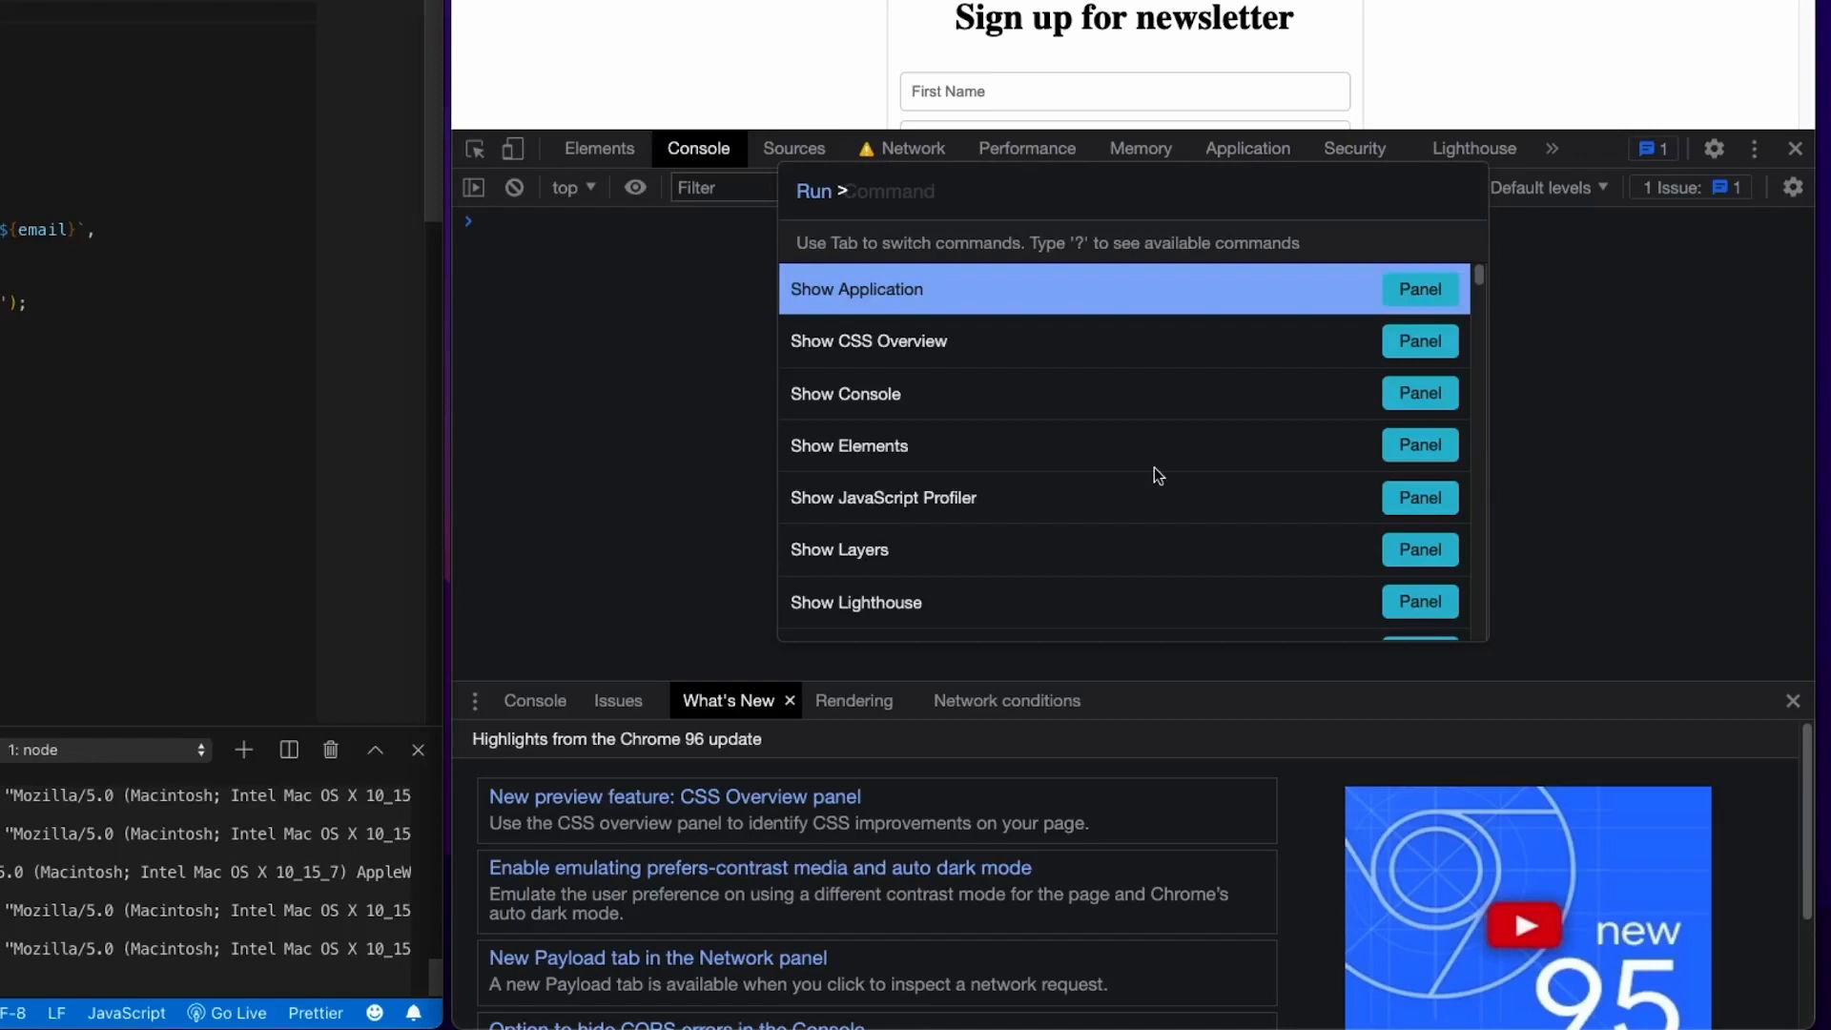
# - Scroll the Command Menu through the Show Panel and Drawer commands
pyautogui.scroll(-3)
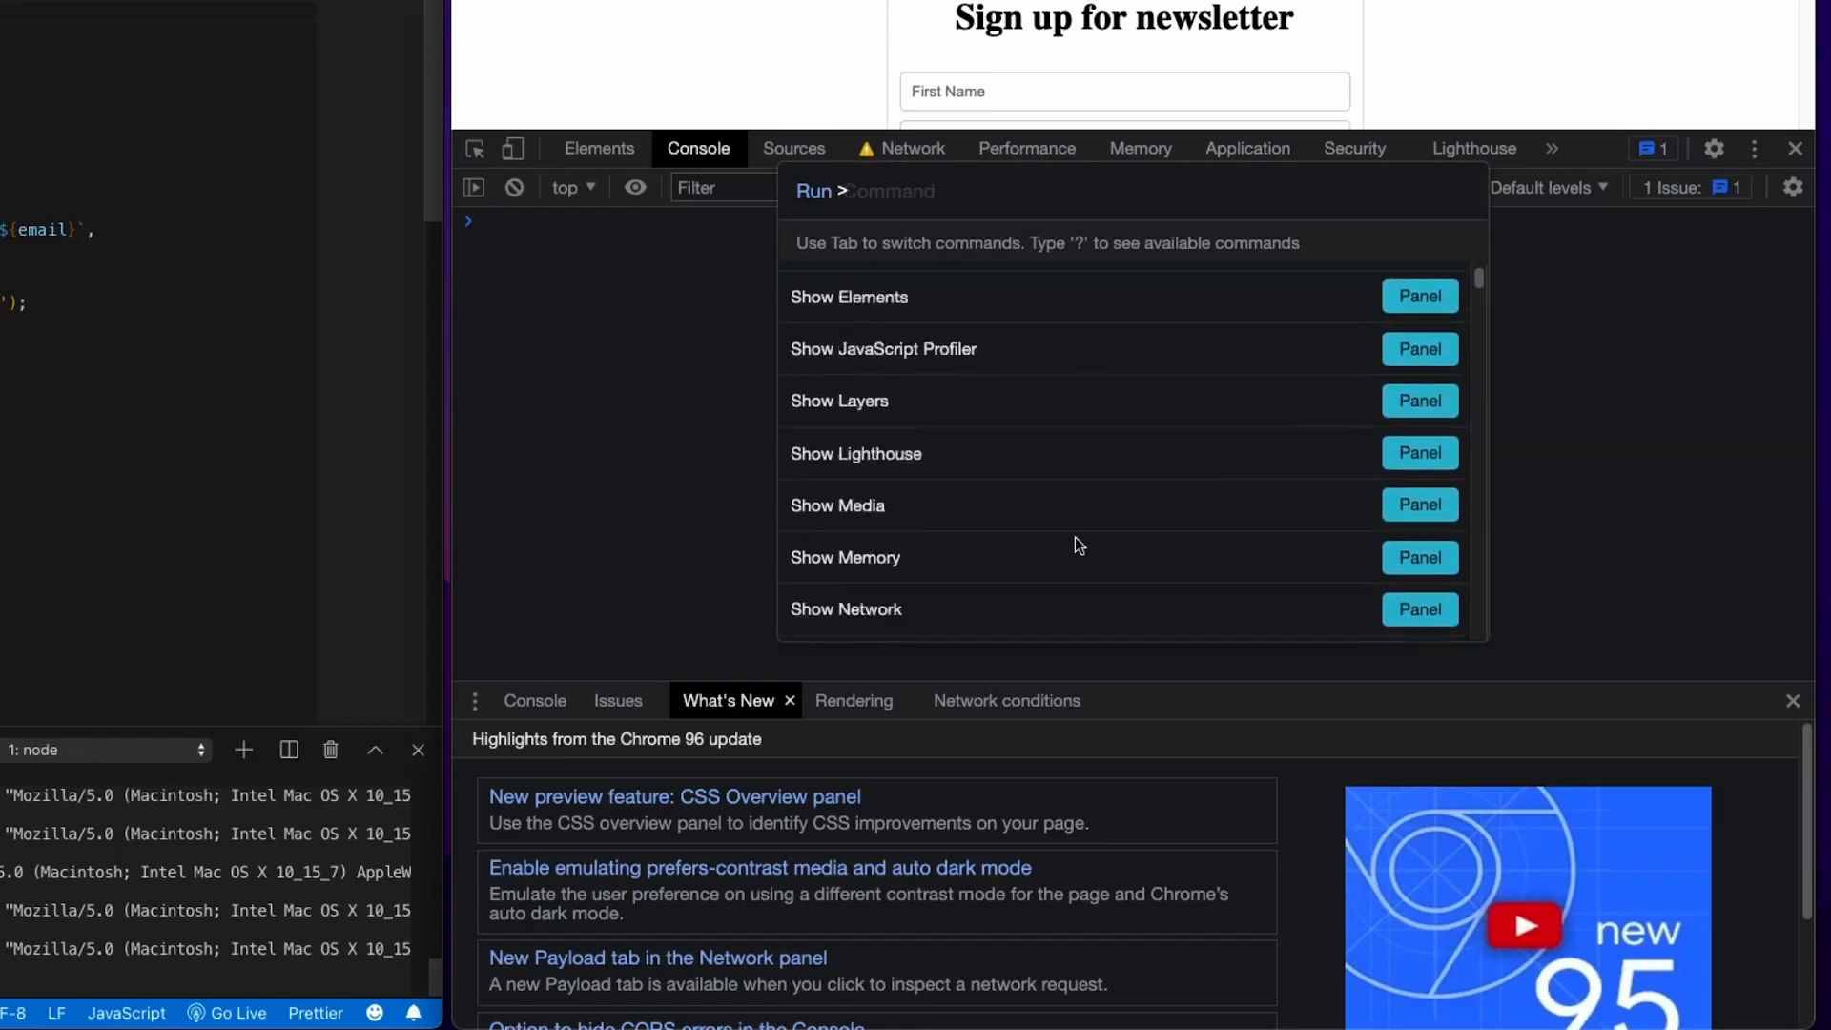
pyautogui.scroll(-3)
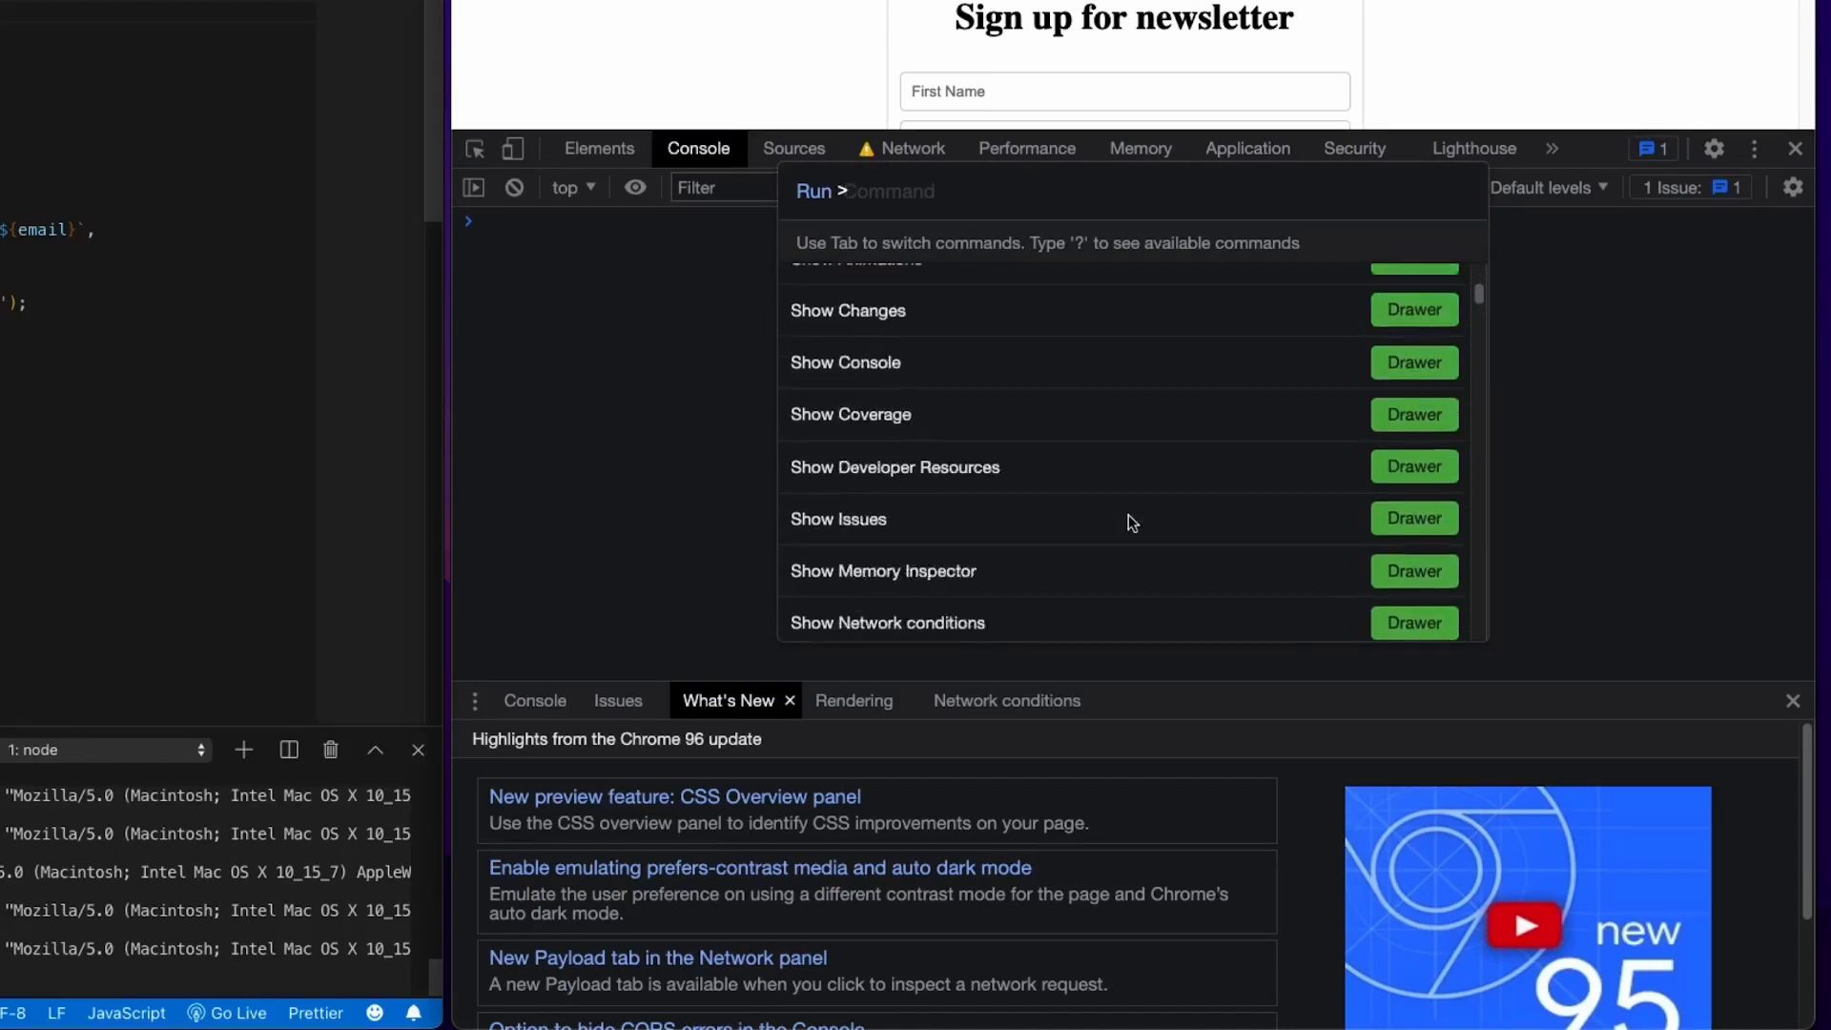
pyautogui.scroll(-3)
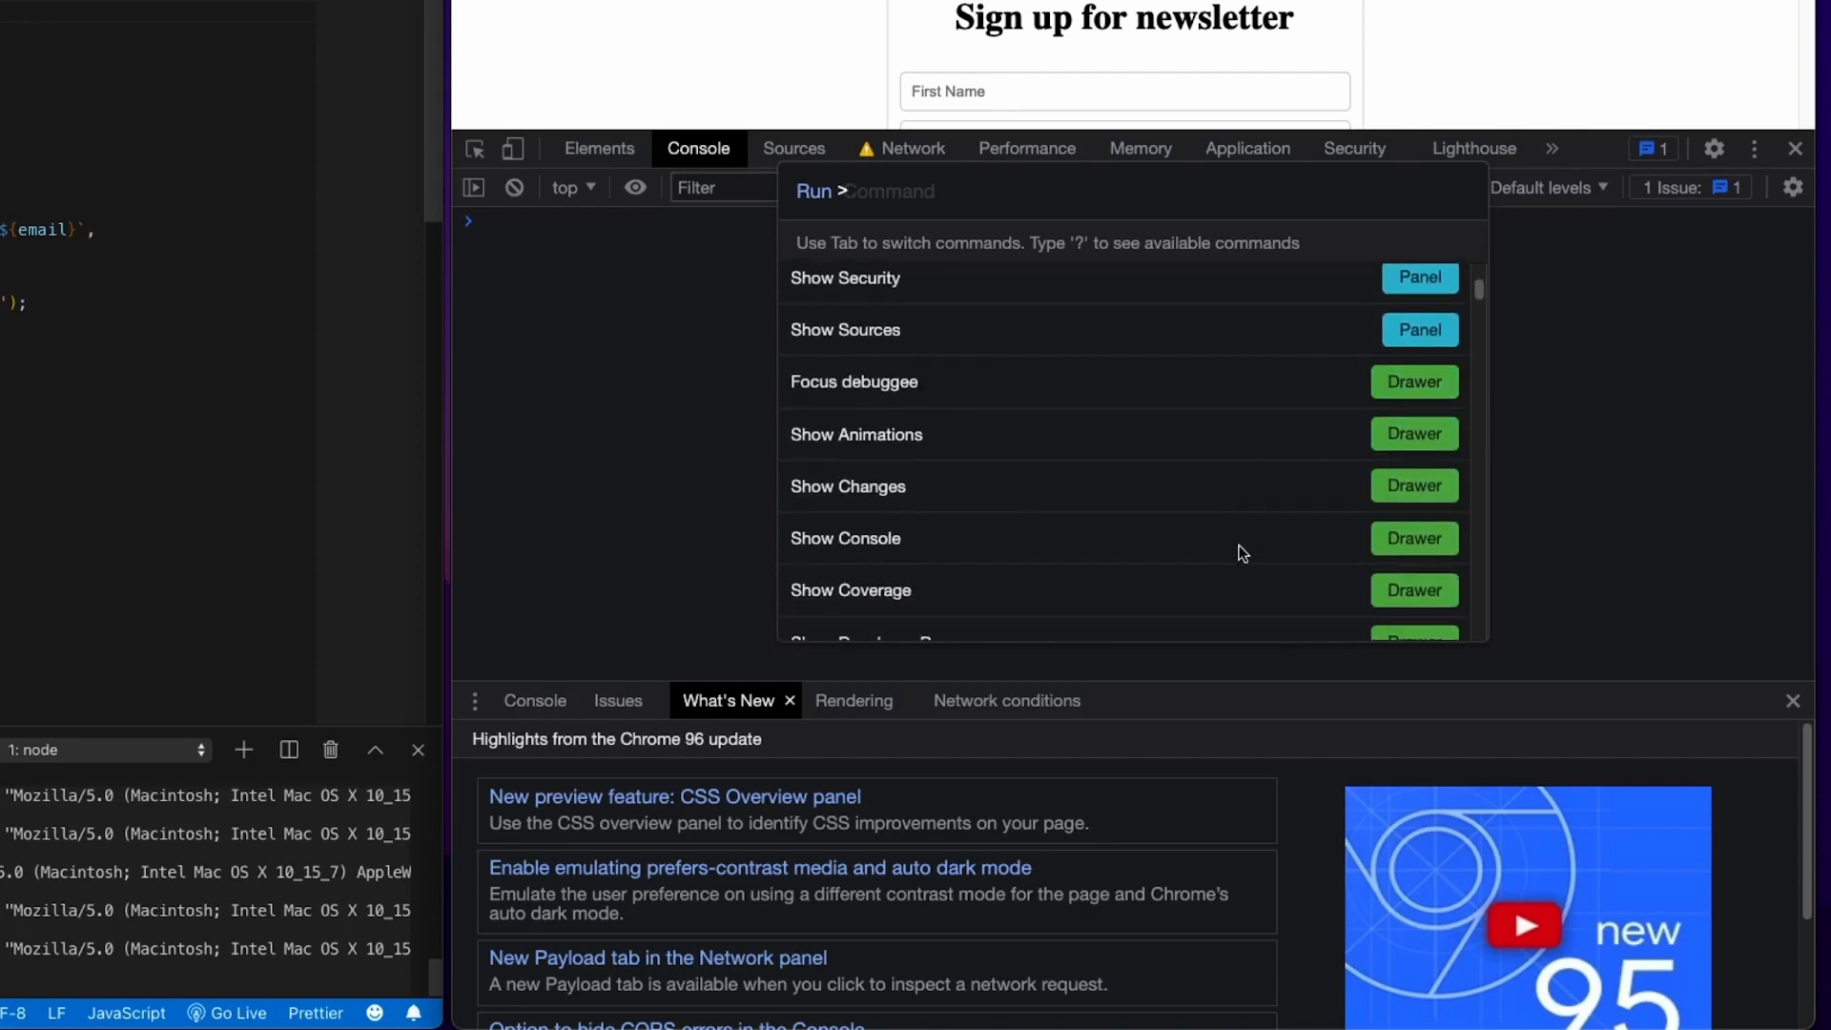
pyautogui.scroll(-3)
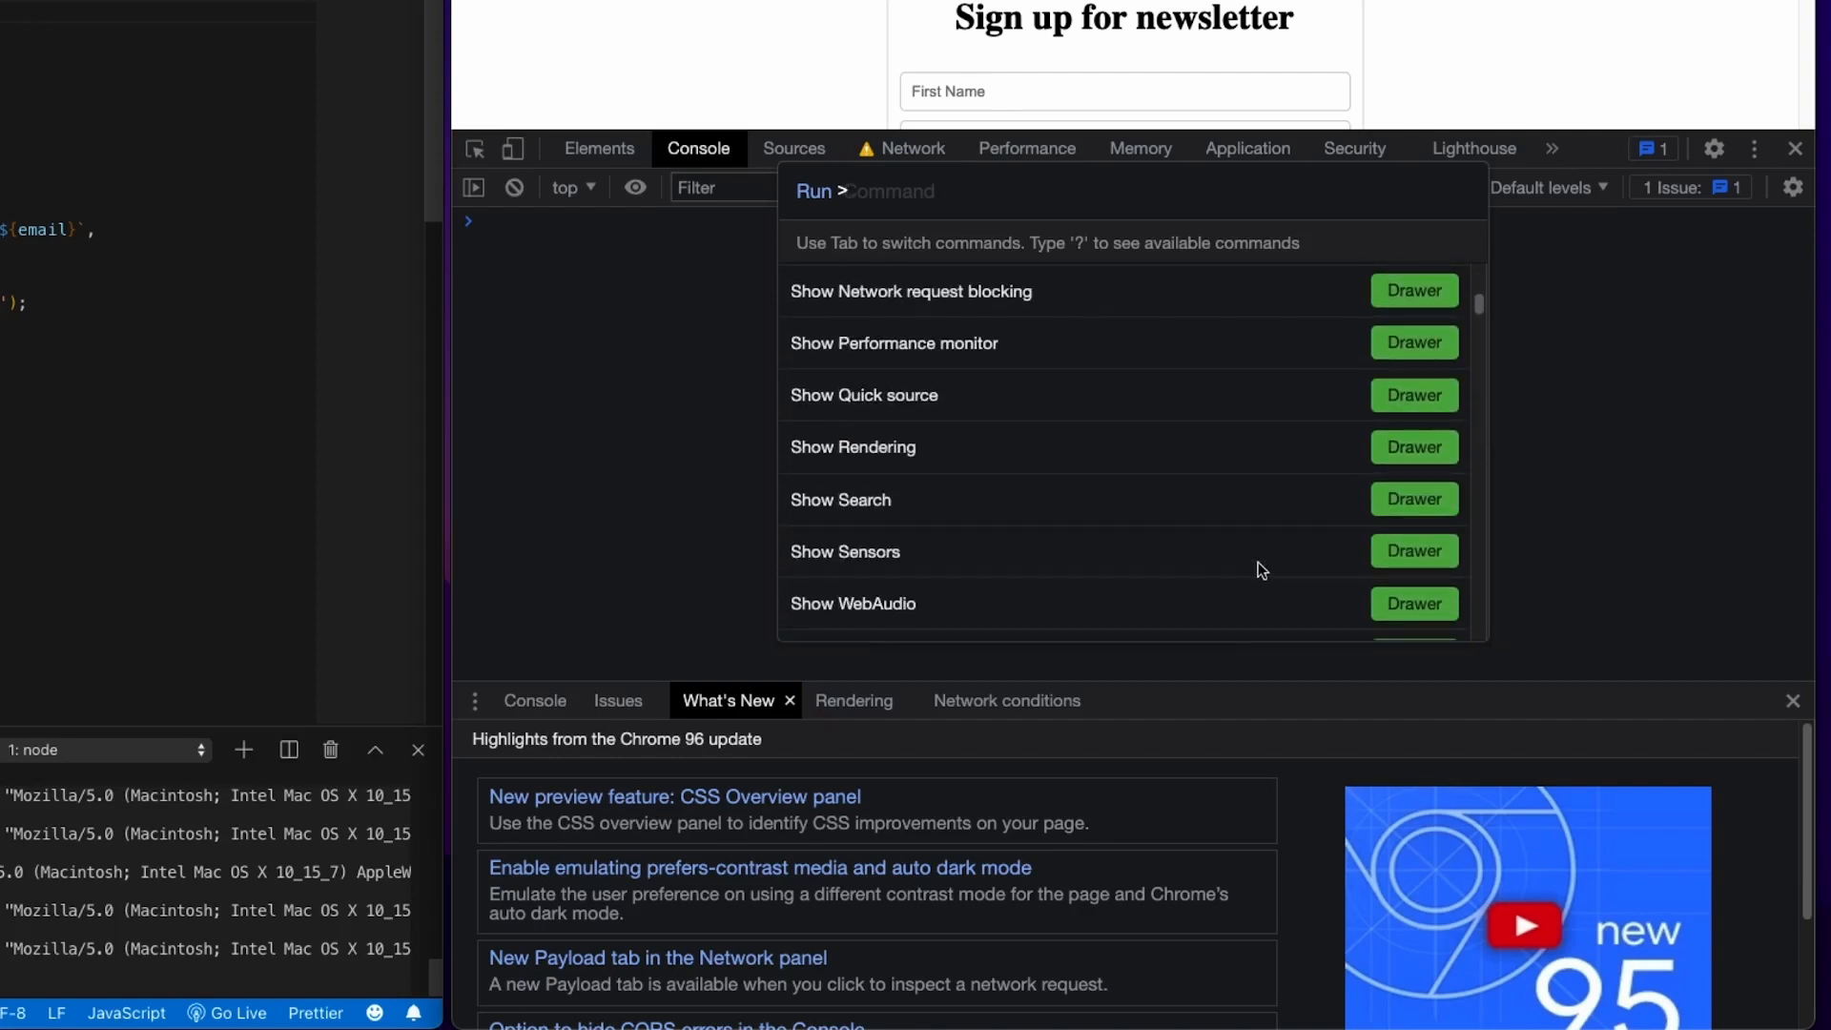
pyautogui.moveTo(1144, 495)
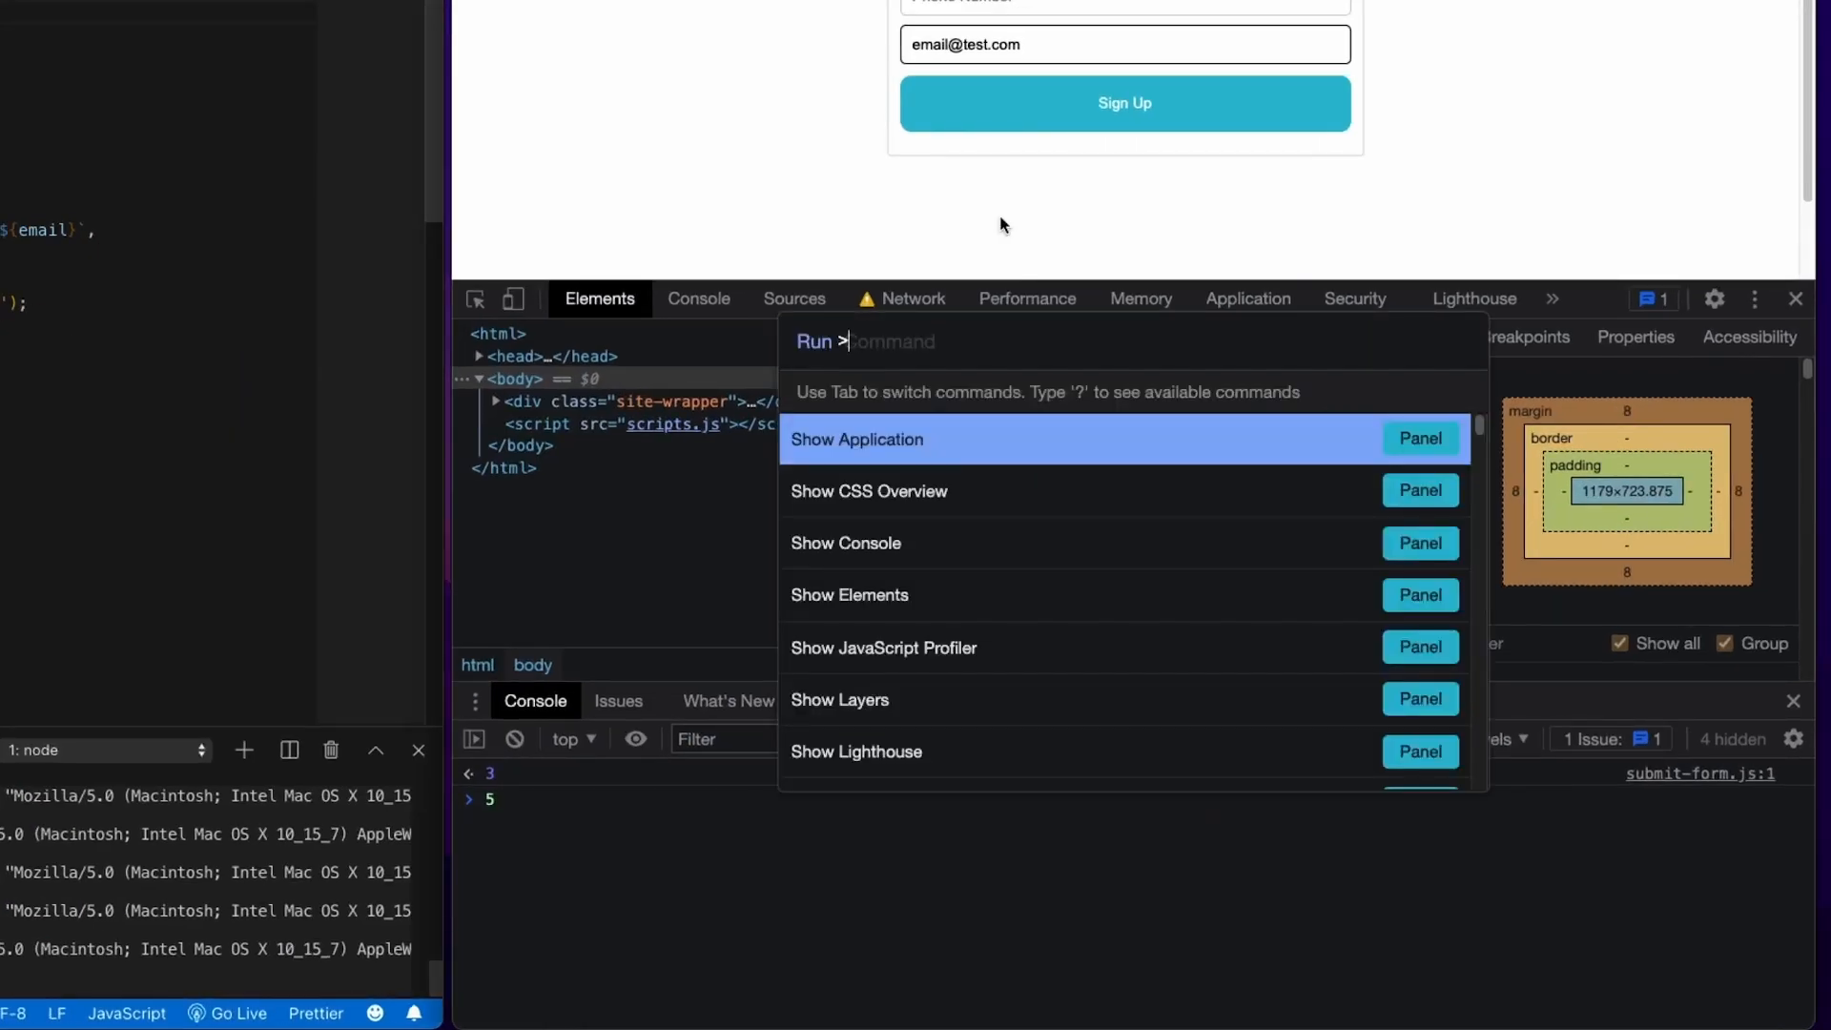
pyautogui.moveTo(309, 461)
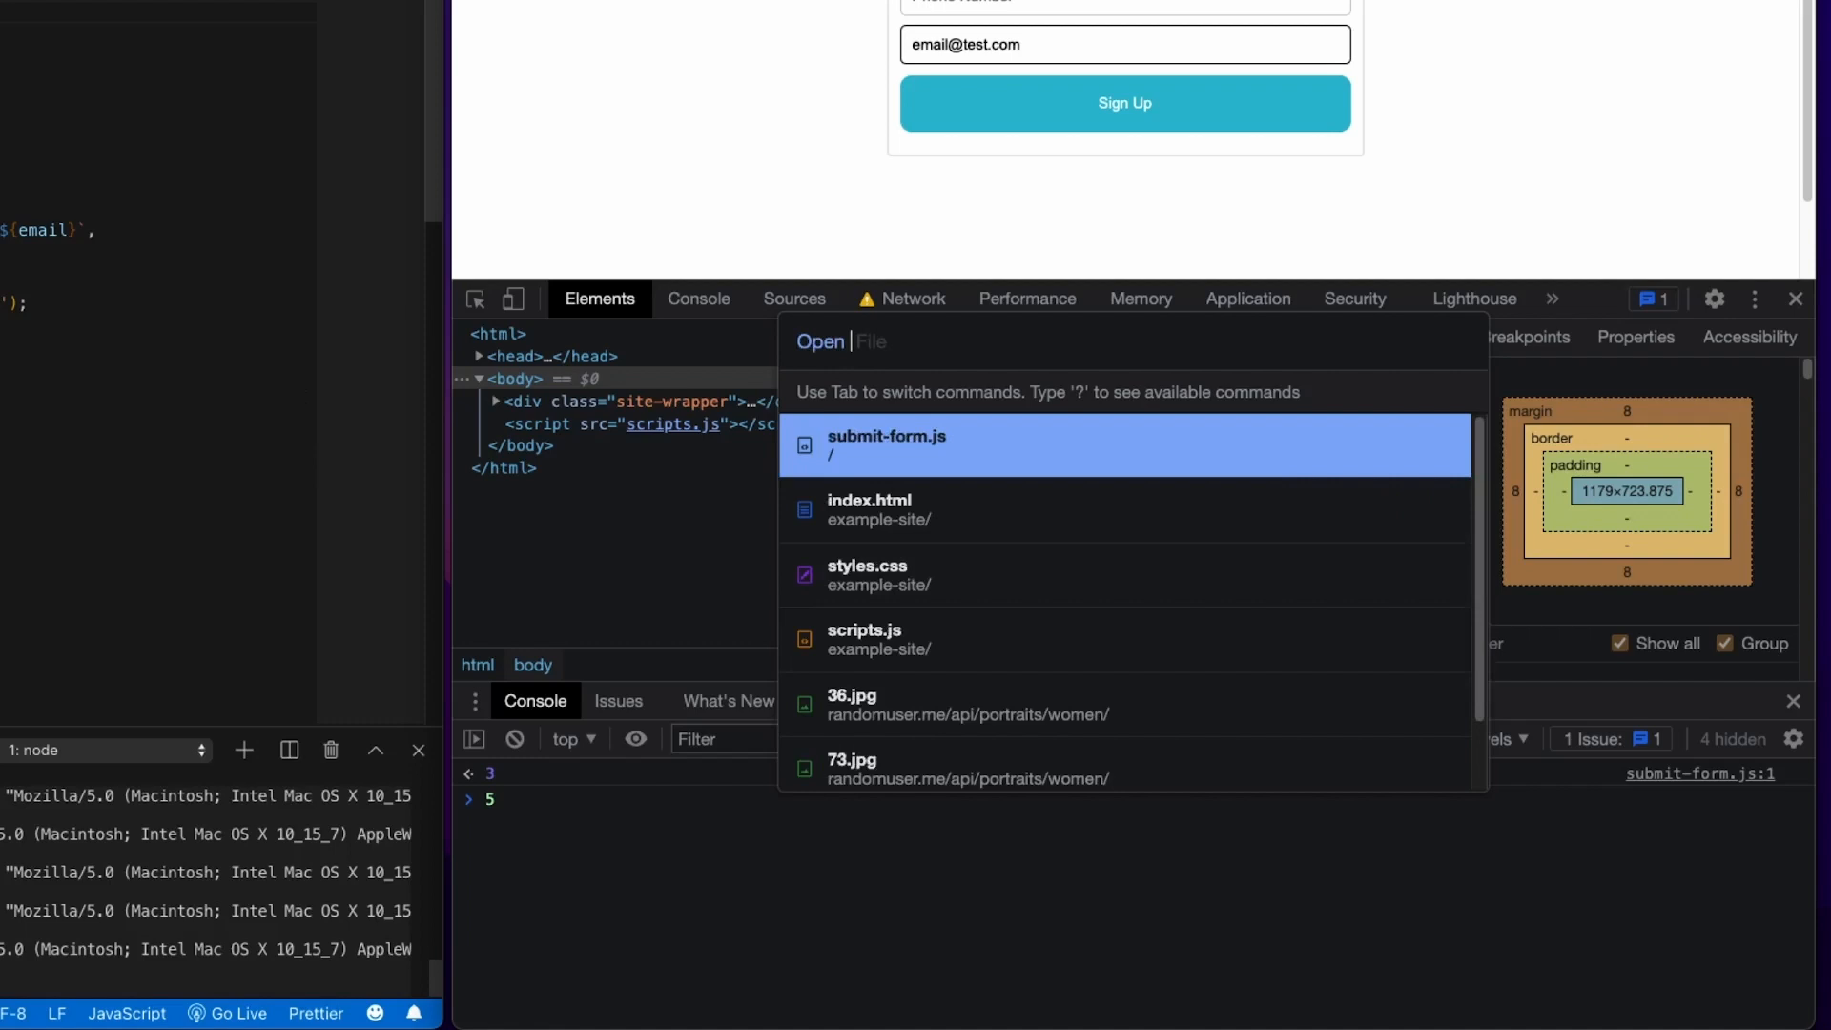
# - Type '?' in the Command Menu to list the available prefix modes
pyautogui.write('?')
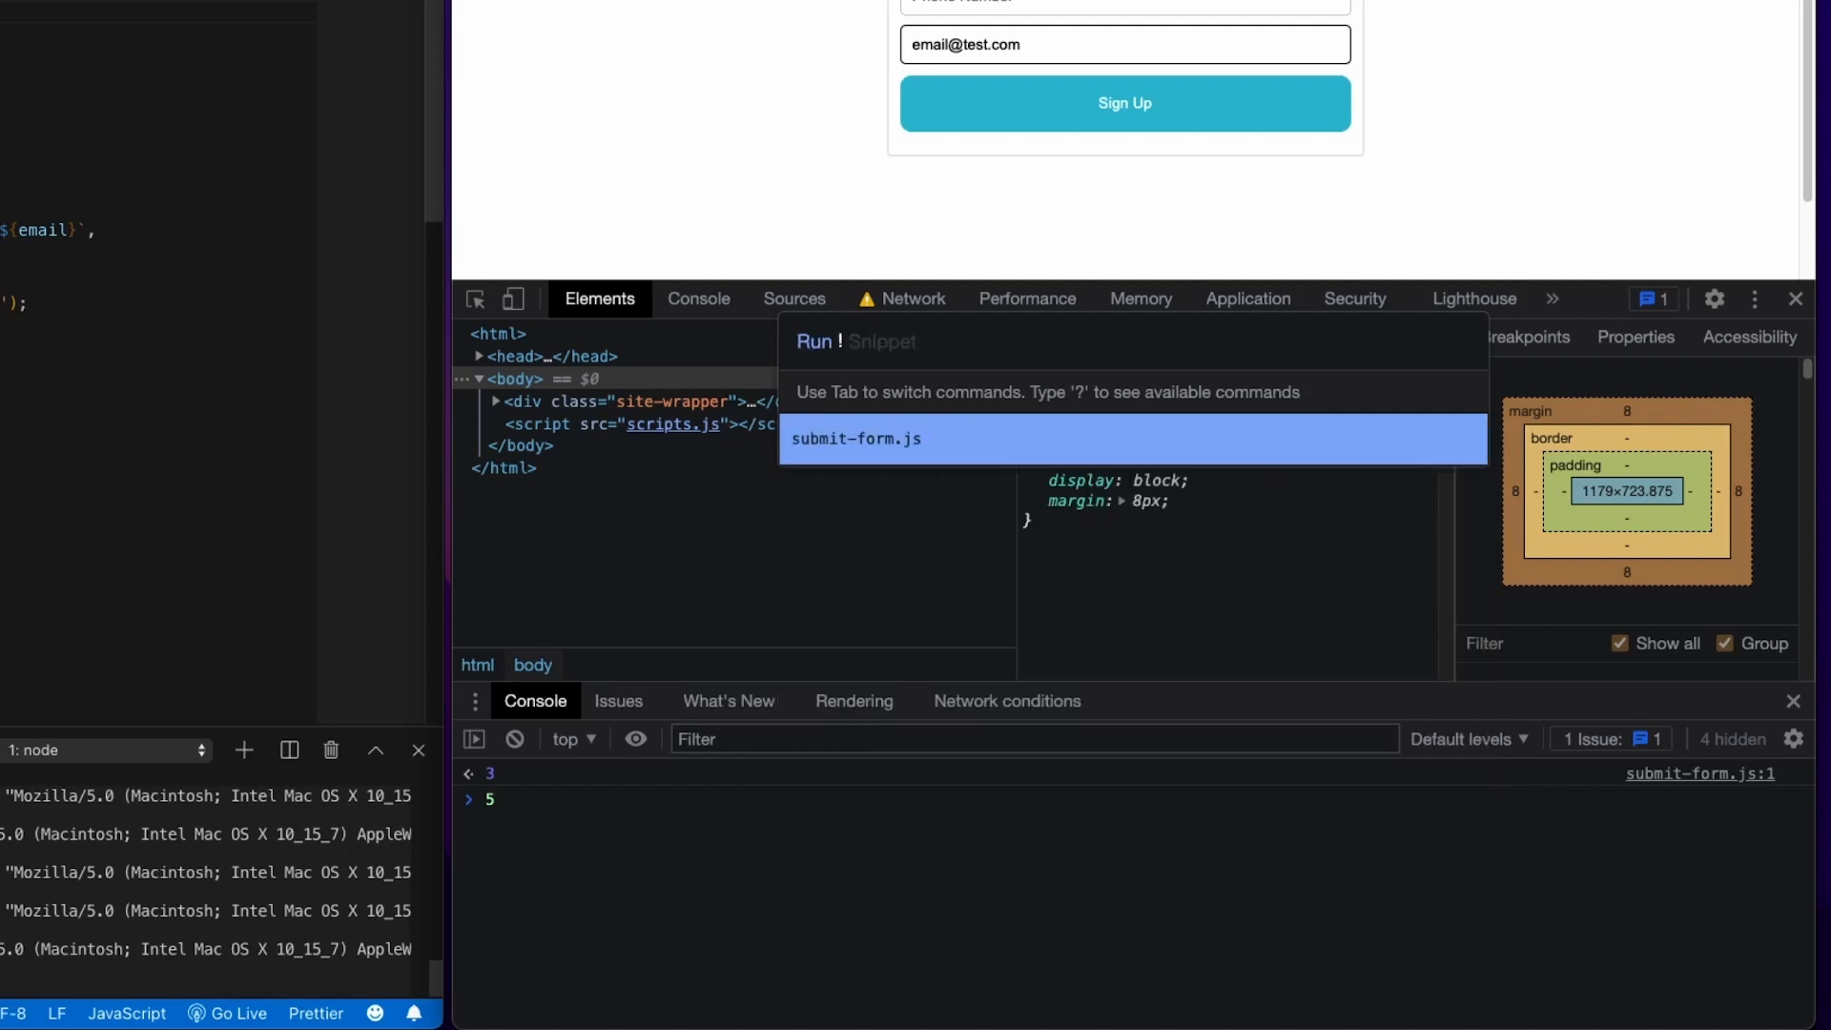
pyautogui.moveTo(310, 464)
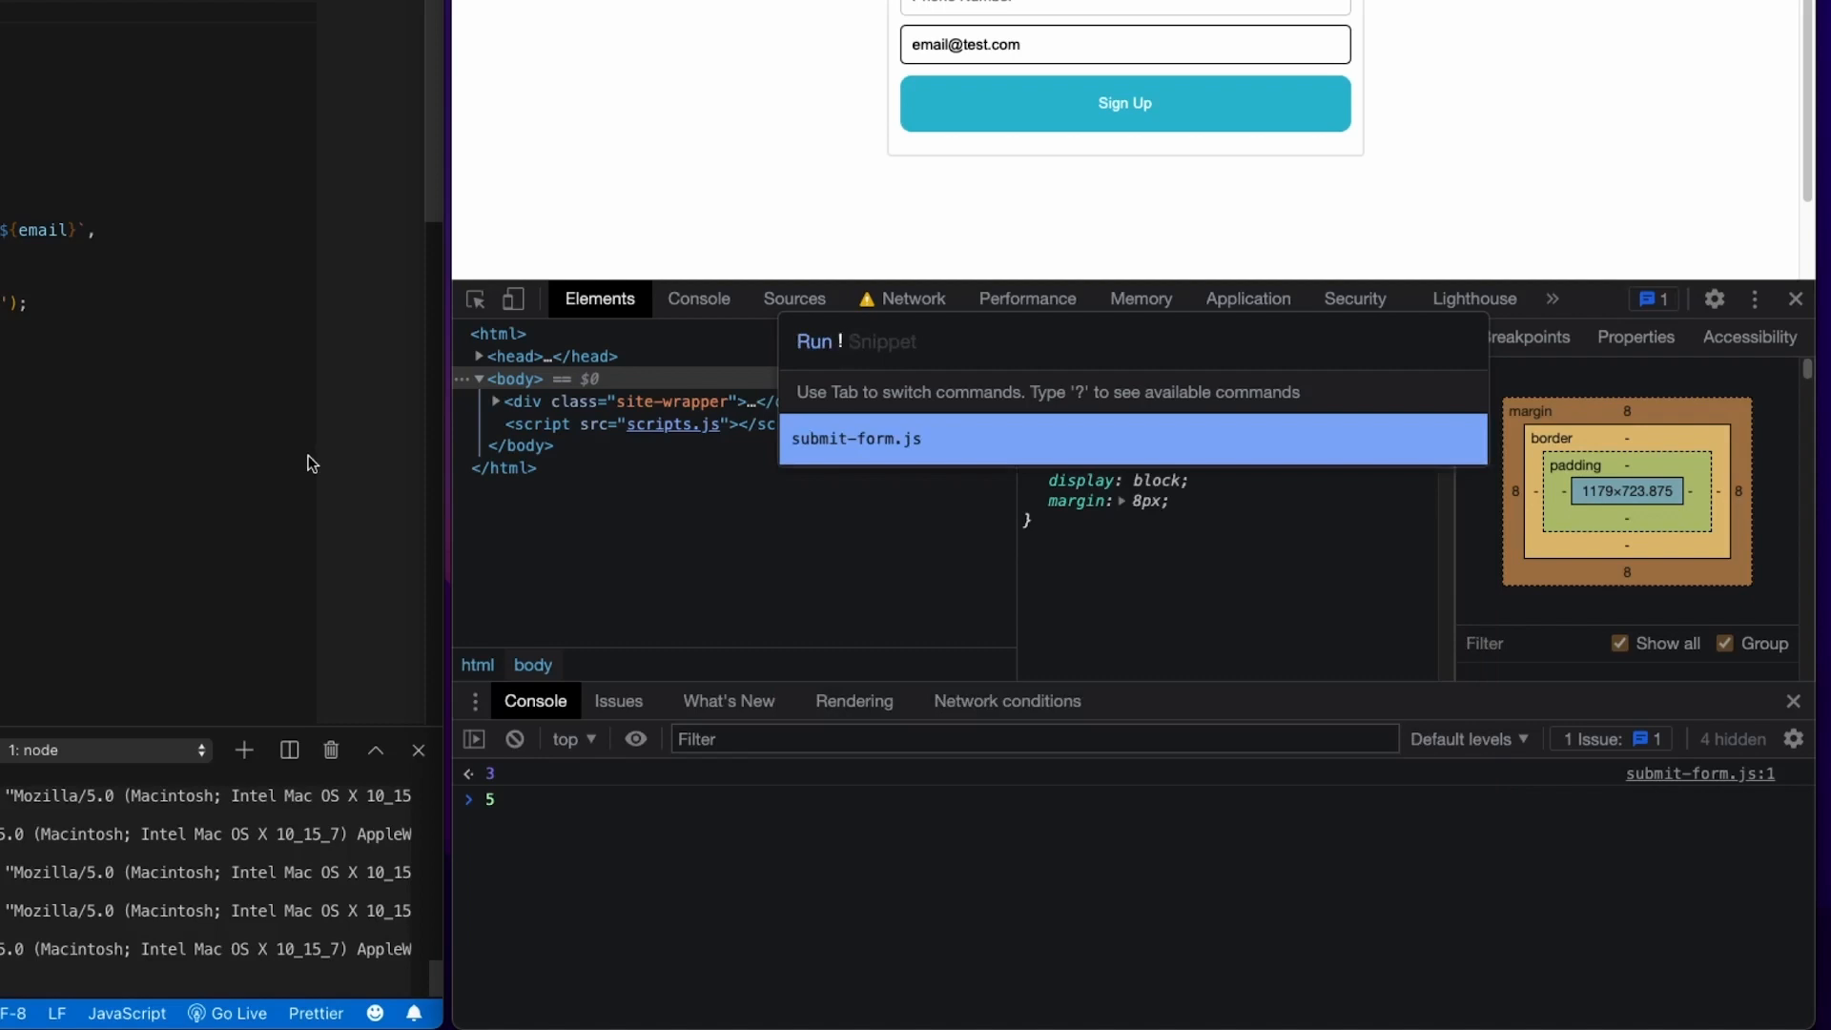